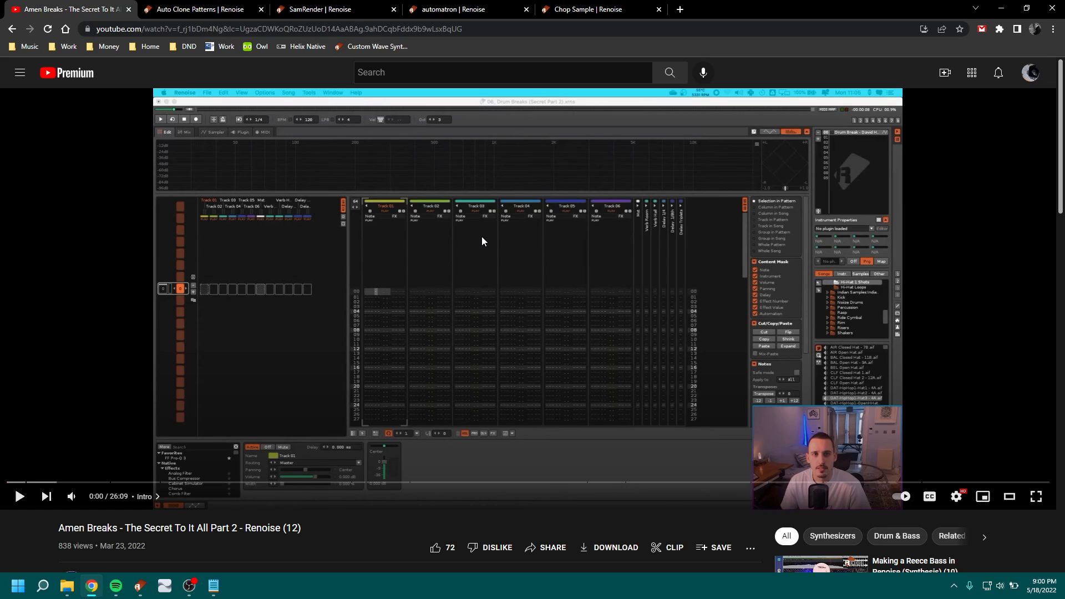
mouse_move(478, 253)
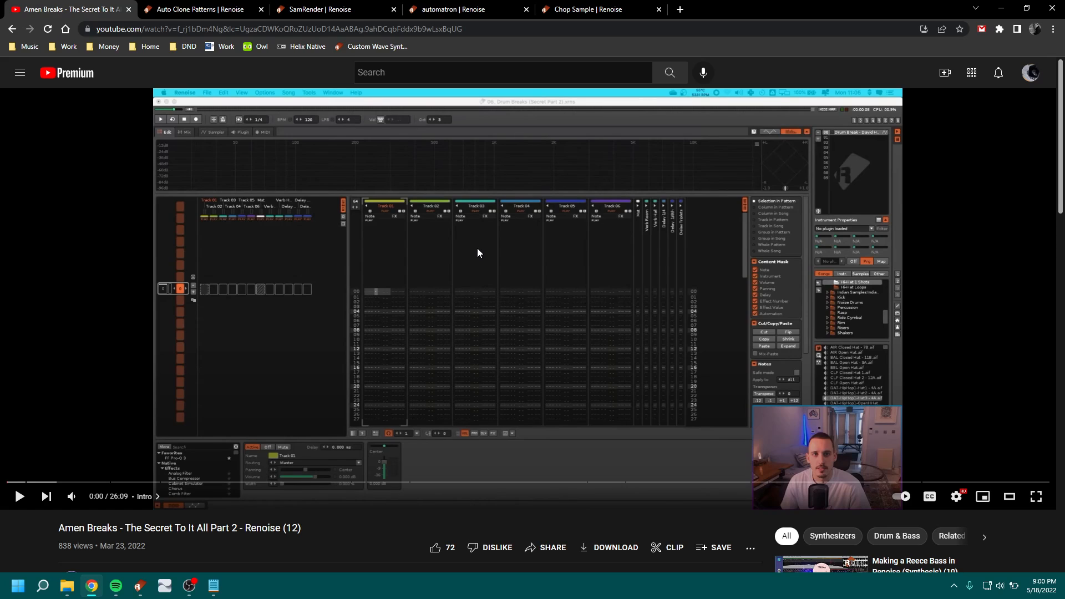
mouse_move(639, 284)
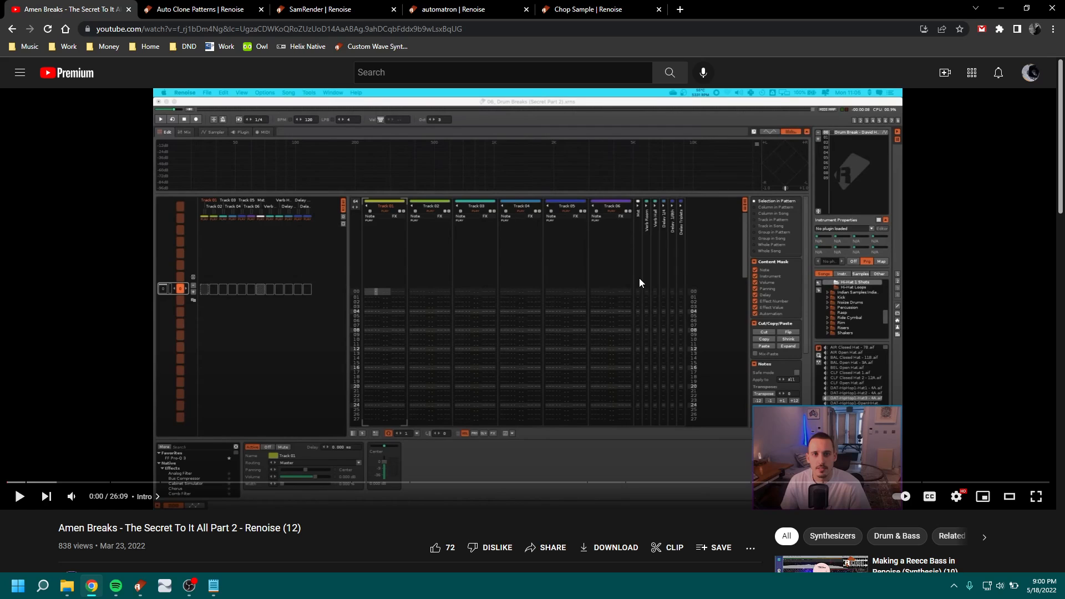
mouse_move(513, 288)
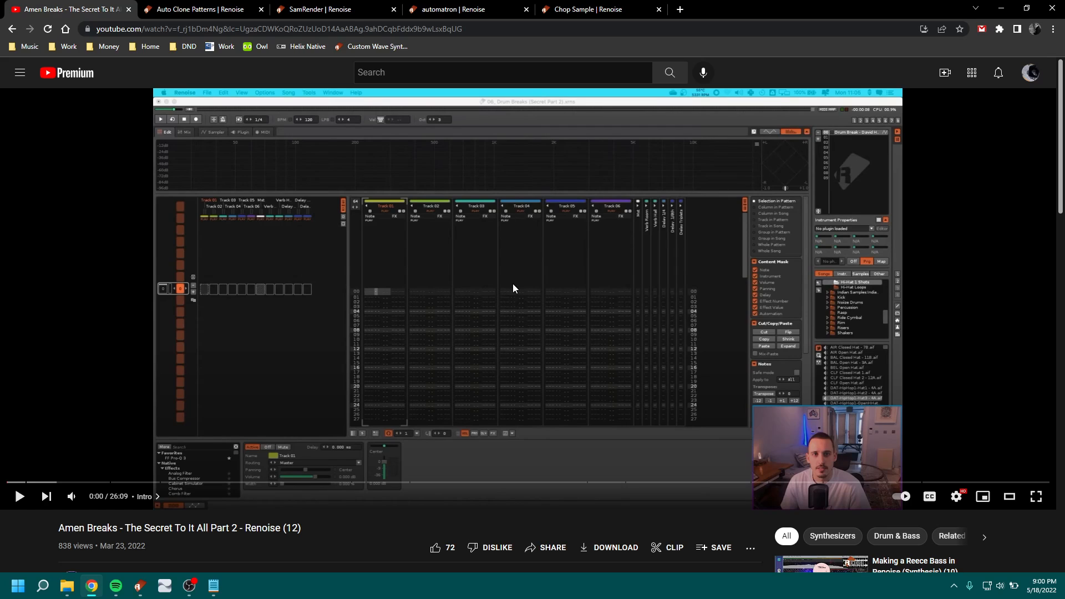
mouse_move(504, 282)
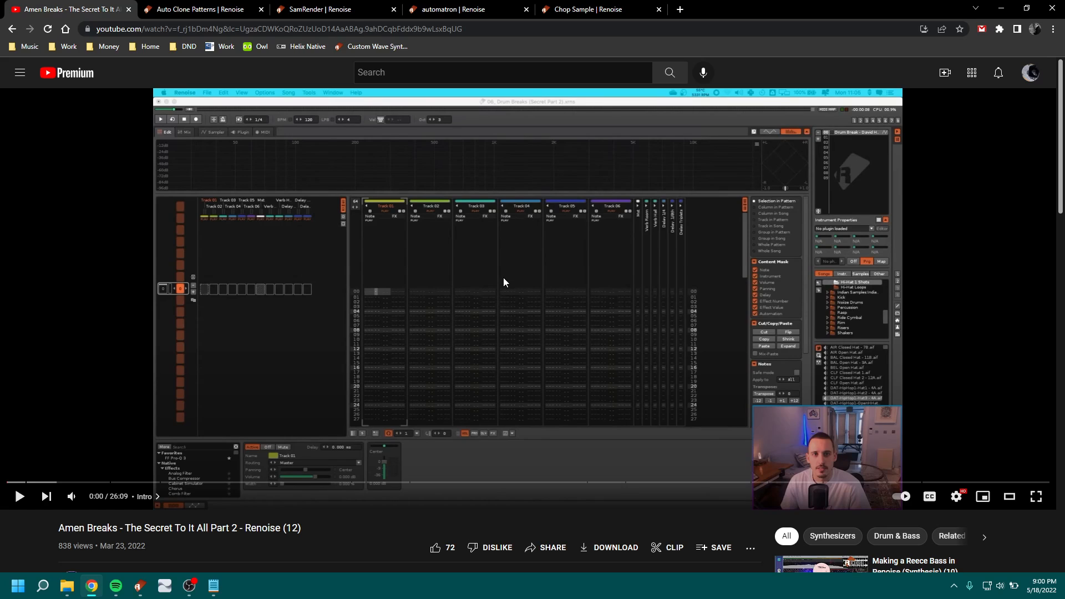
mouse_move(1005, 61)
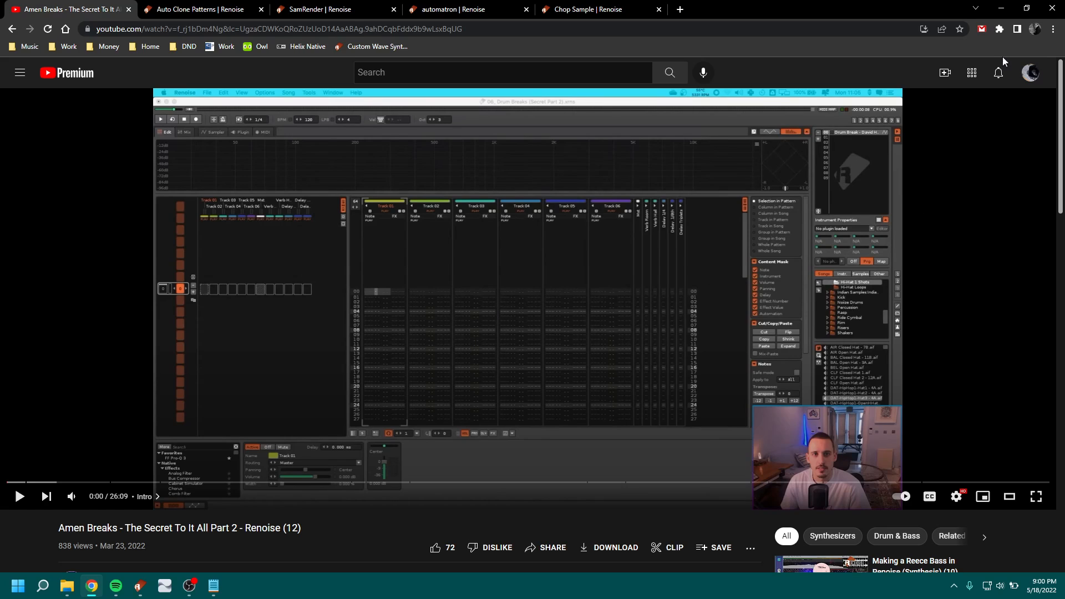
mouse_move(1000, 7)
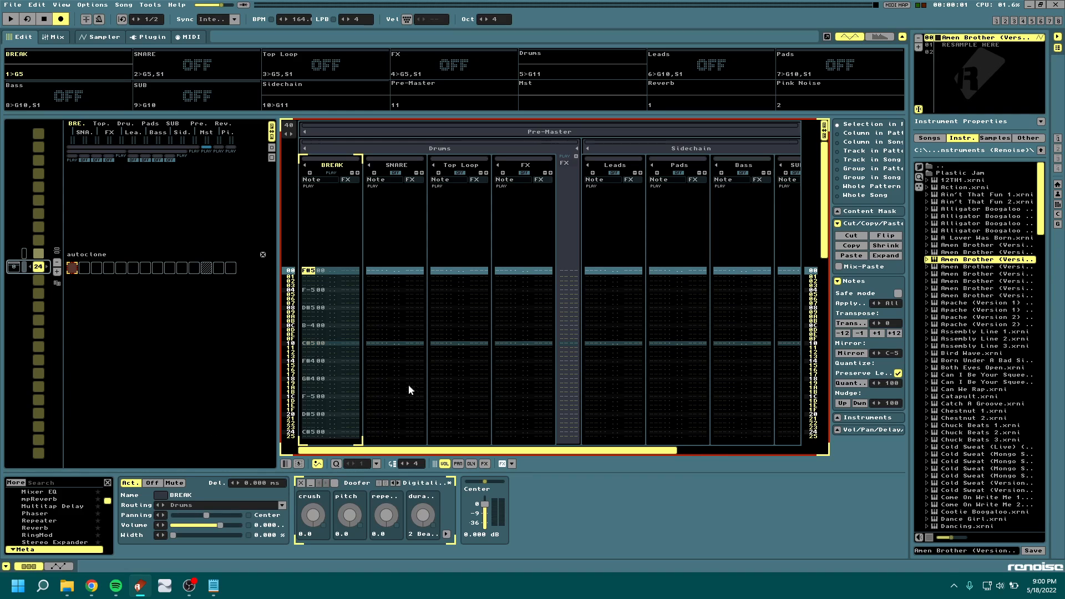
mouse_move(527, 361)
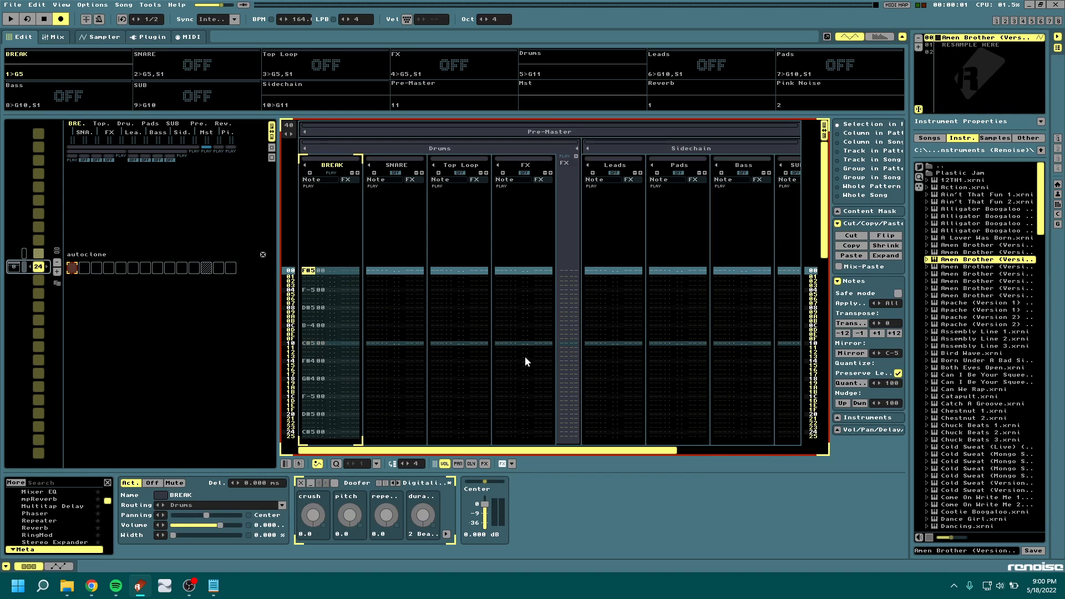
mouse_move(87, 566)
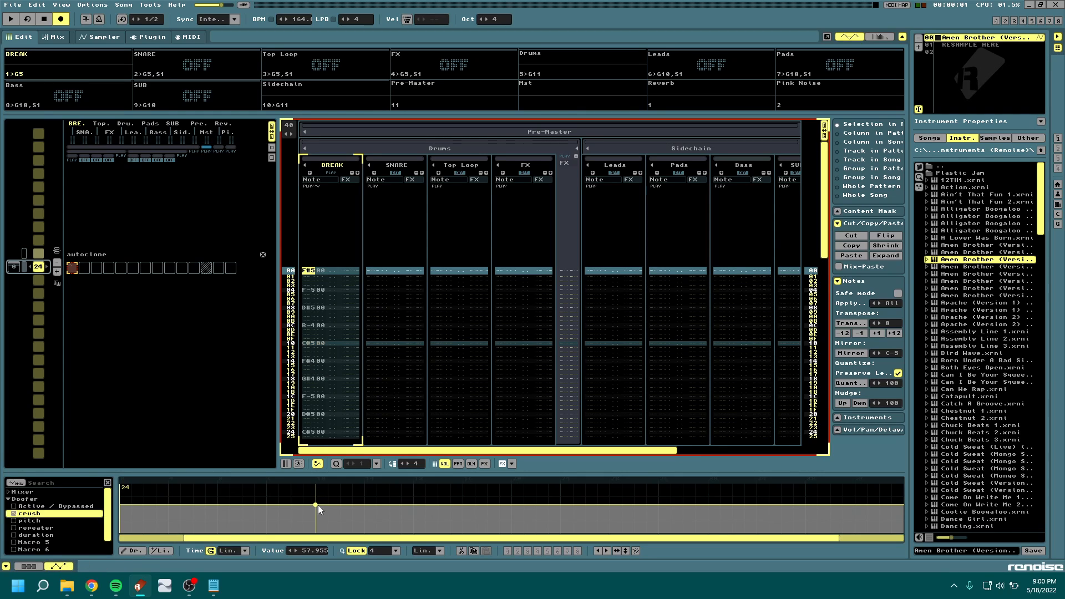
Step: Place two envelope points on the BREAK track's Doofer crush automation curve
click(657, 493)
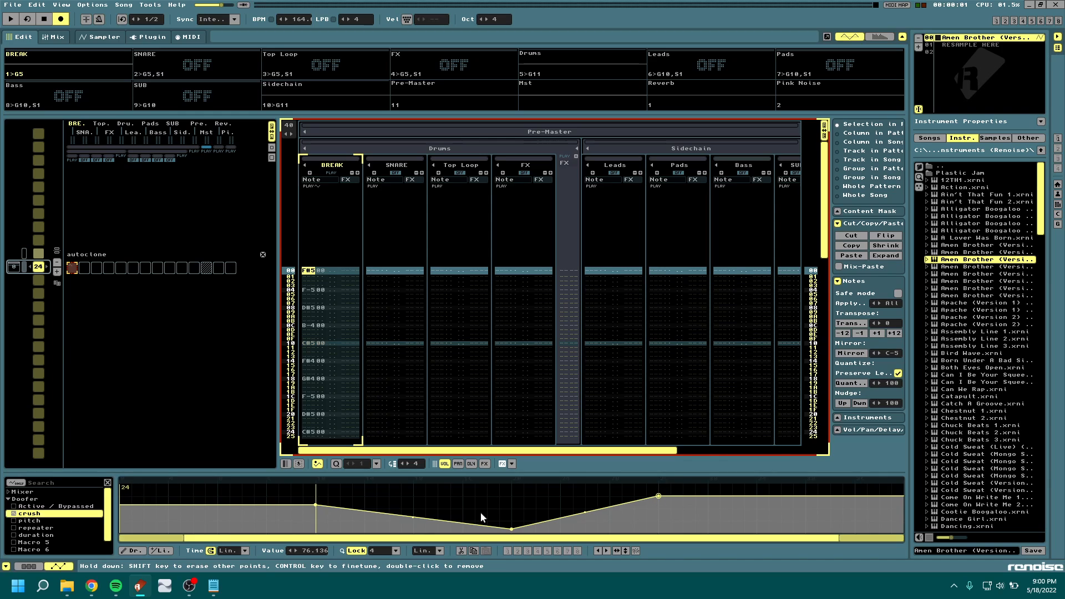
click(317, 464)
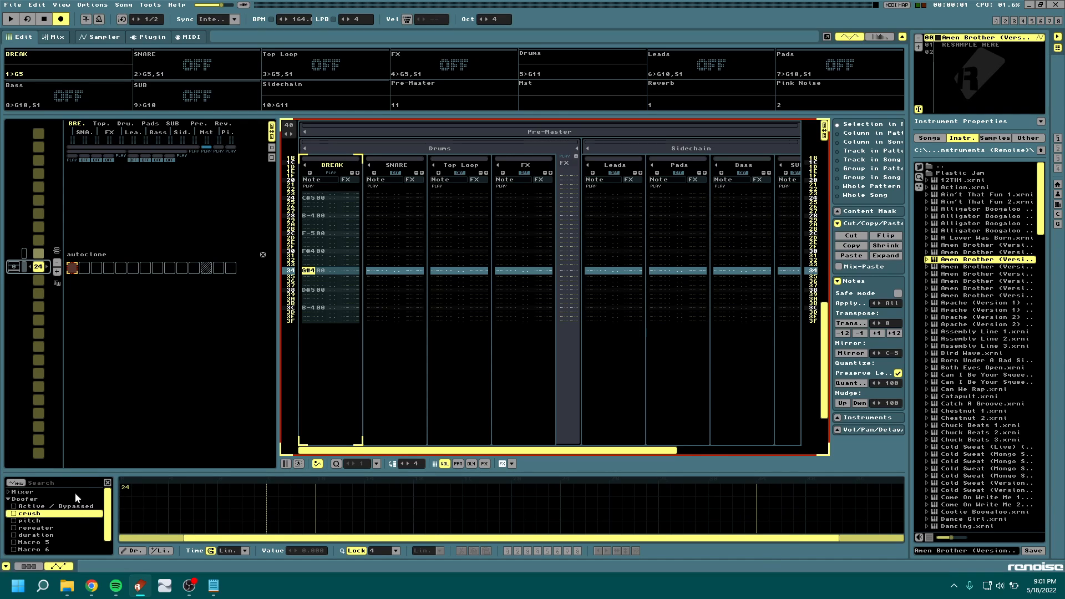
mouse_move(169, 387)
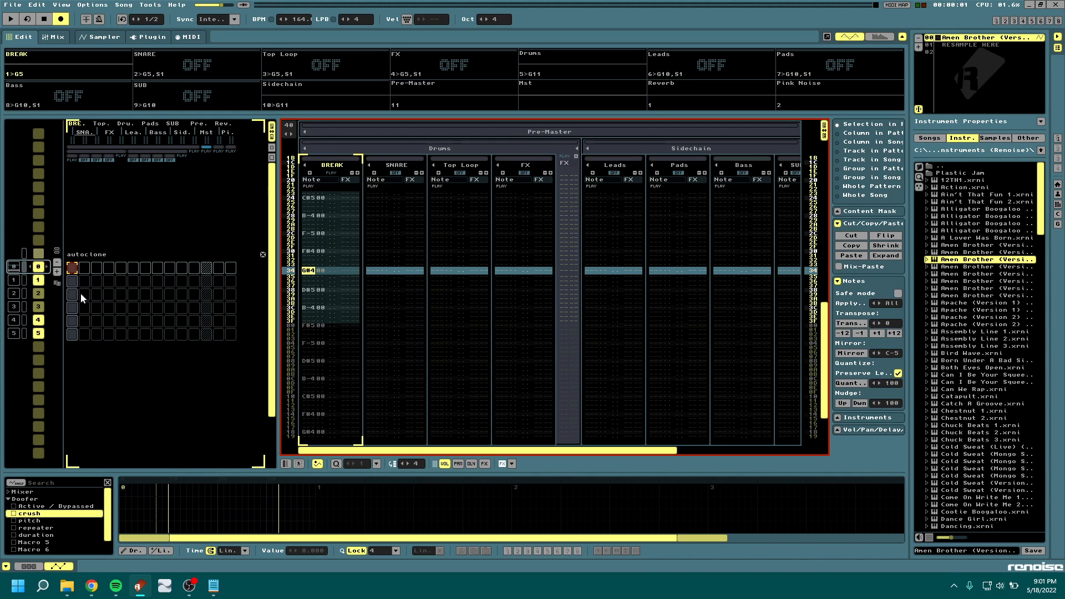
mouse_move(131, 364)
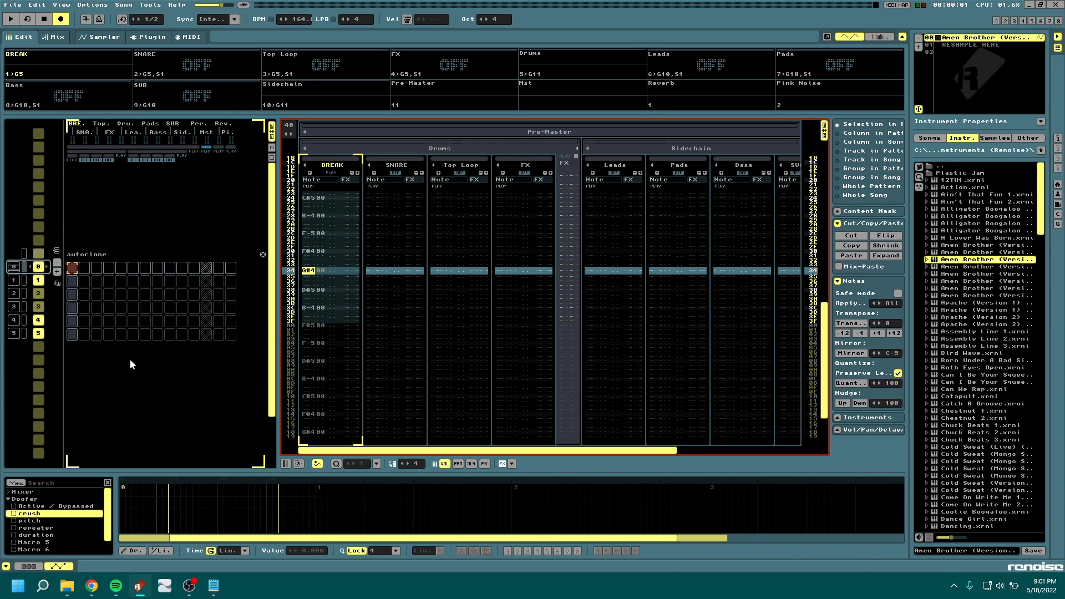
mouse_move(67, 393)
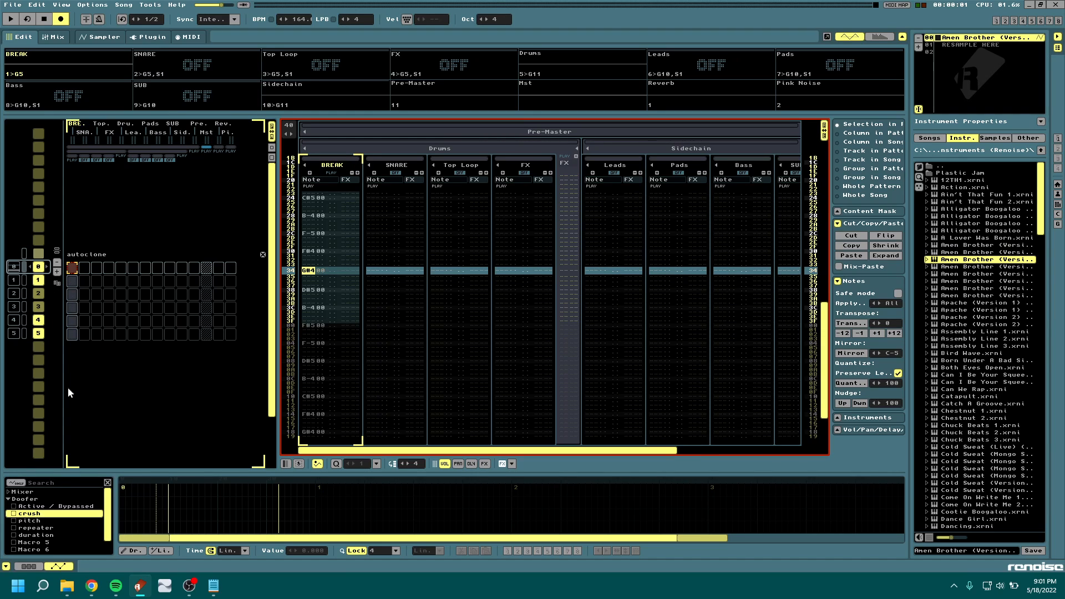
key(ctrl+z)
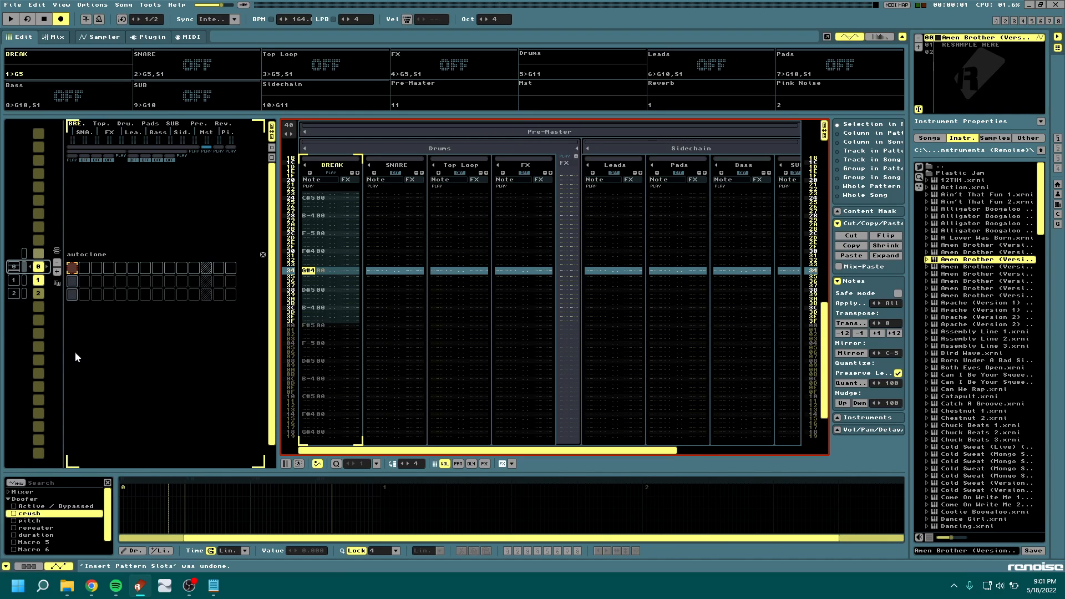
click(148, 5)
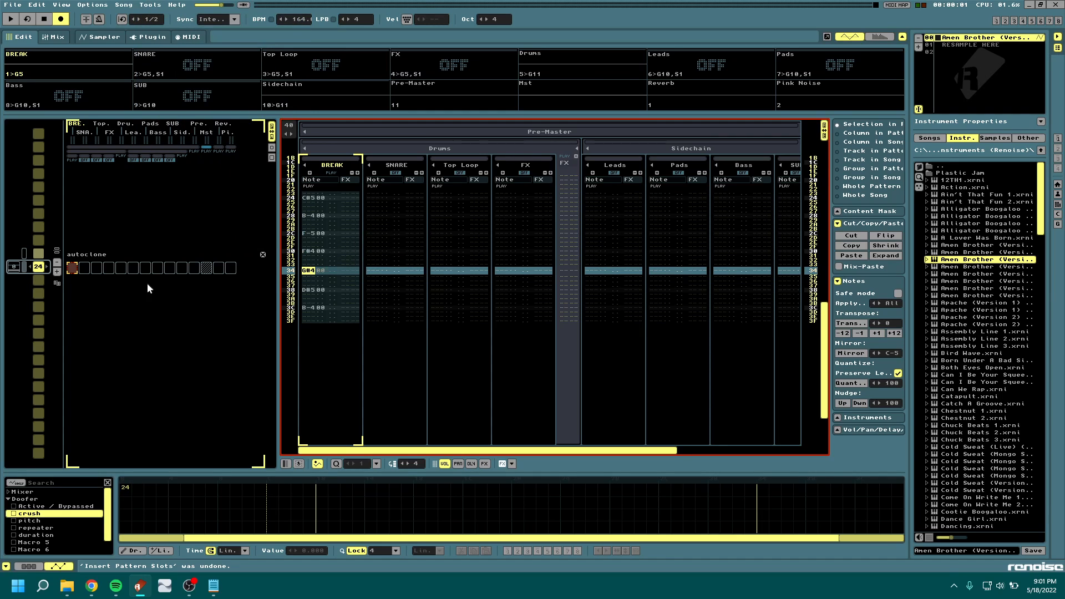
mouse_move(349, 342)
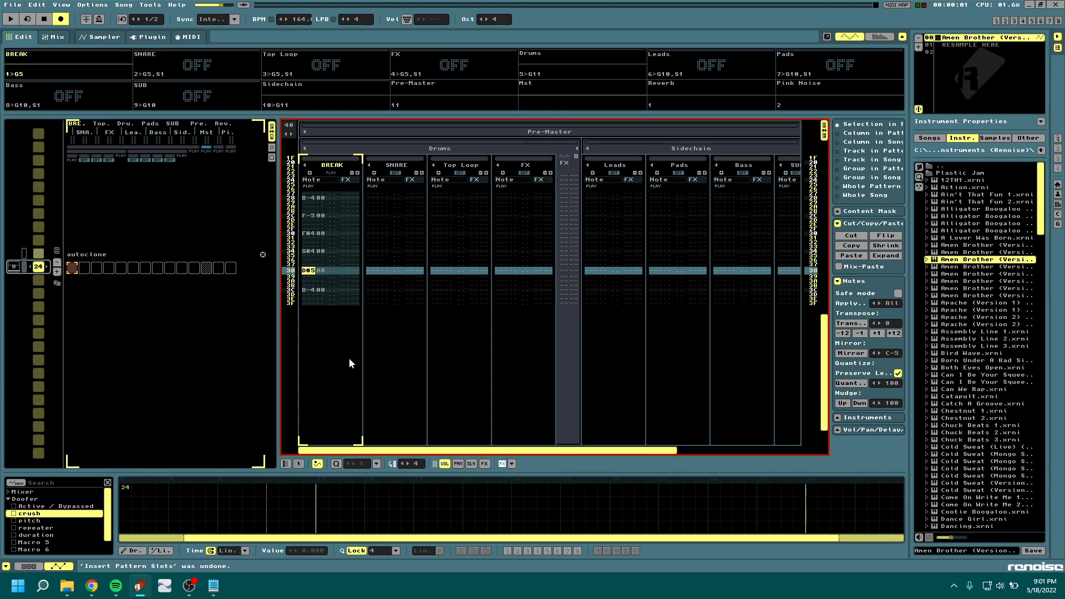
mouse_move(212, 311)
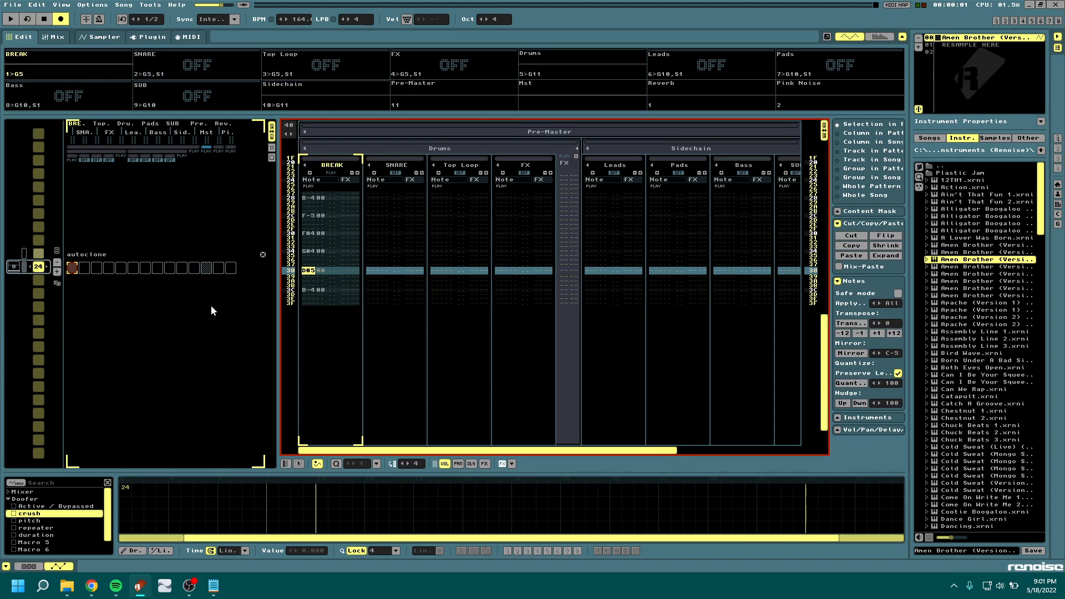
mouse_move(350, 408)
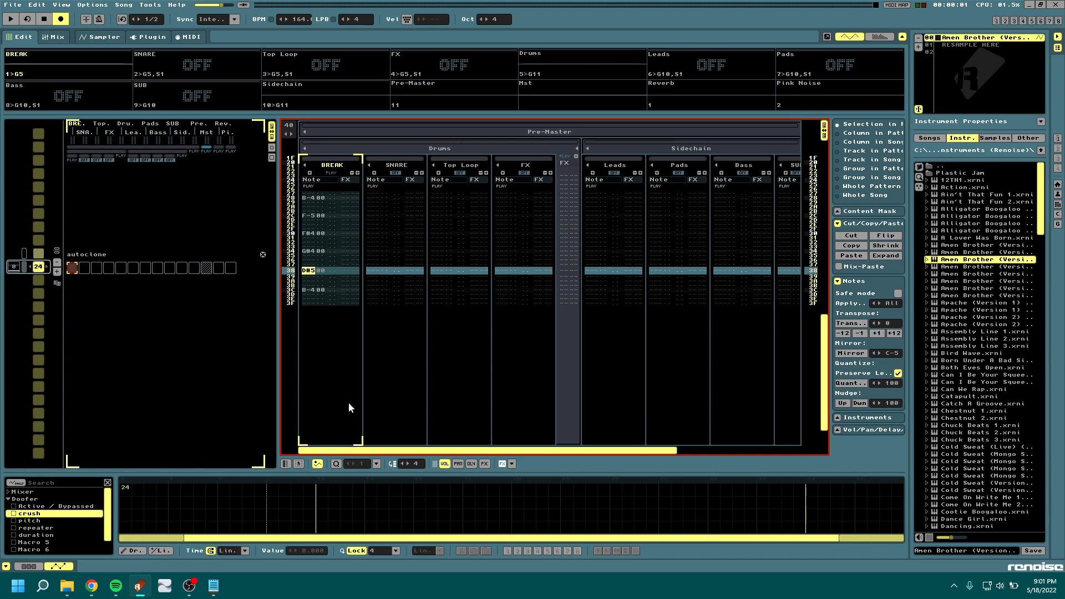
mouse_move(256, 367)
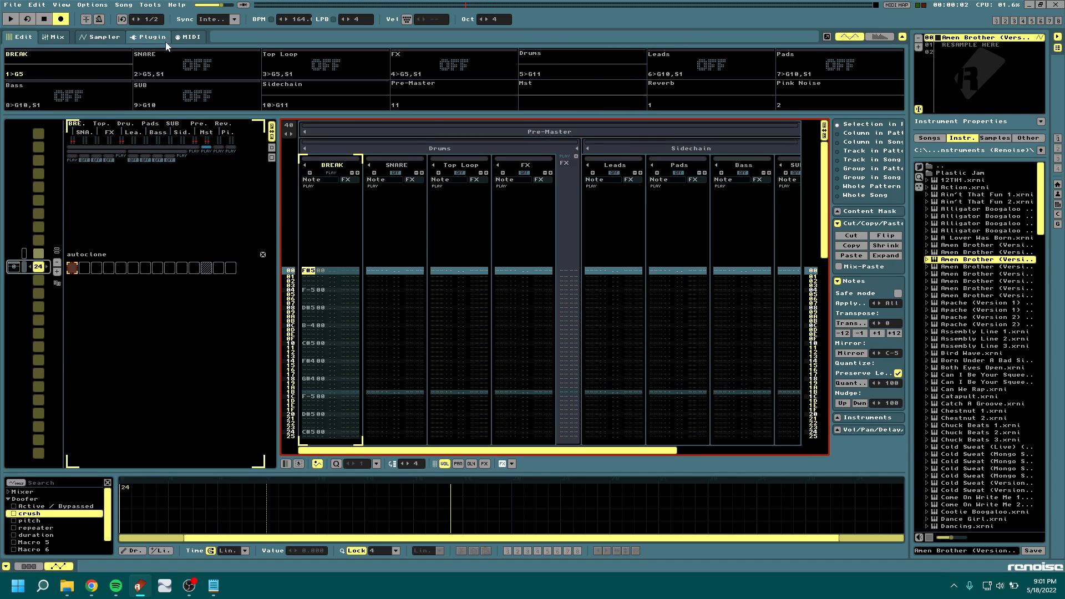
click(149, 5)
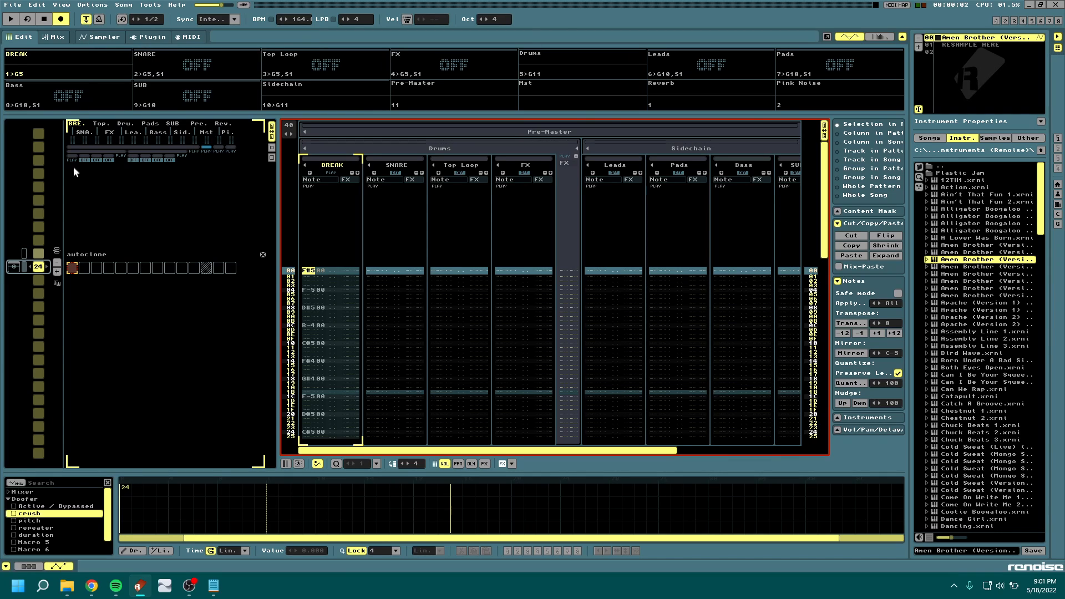
mouse_move(25, 275)
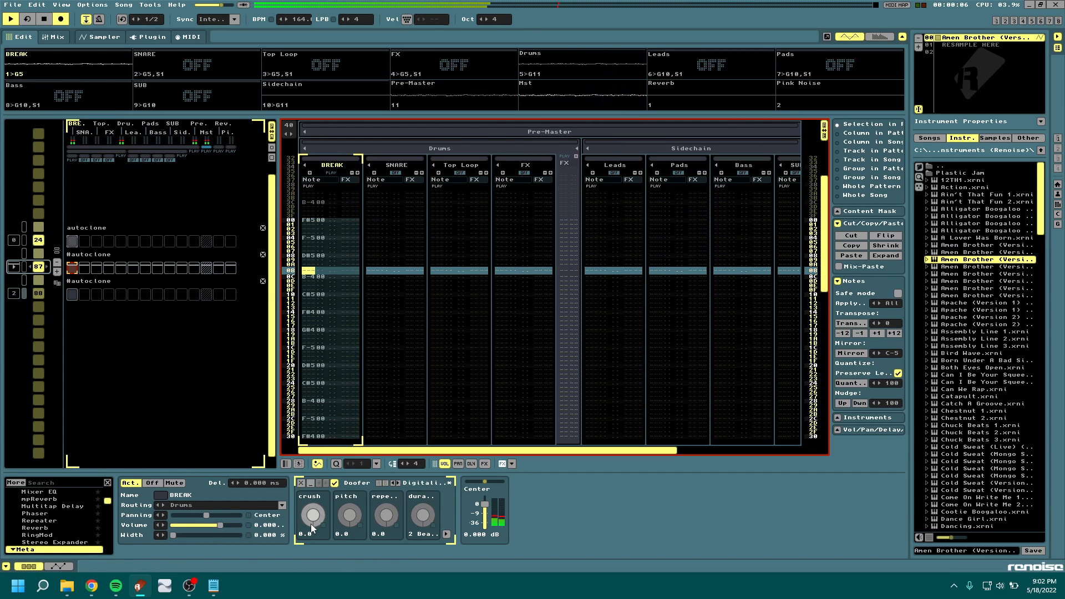
Step: From the Track DSP view, run autoclone to append cloned patterns 87–90 after pattern 24
right_click(346, 513)
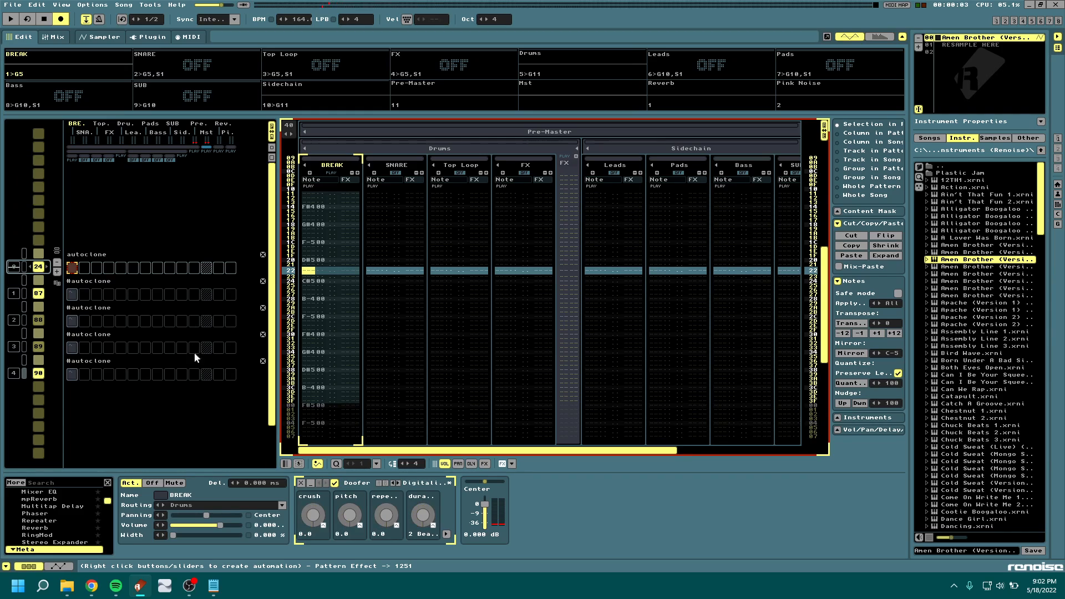
mouse_move(325, 397)
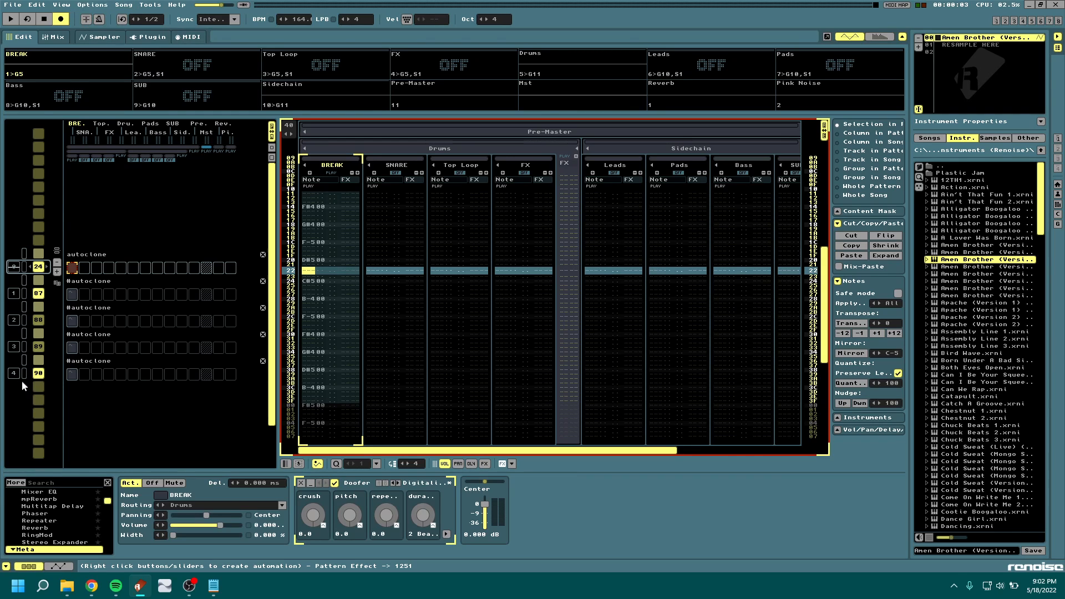
click(149, 5)
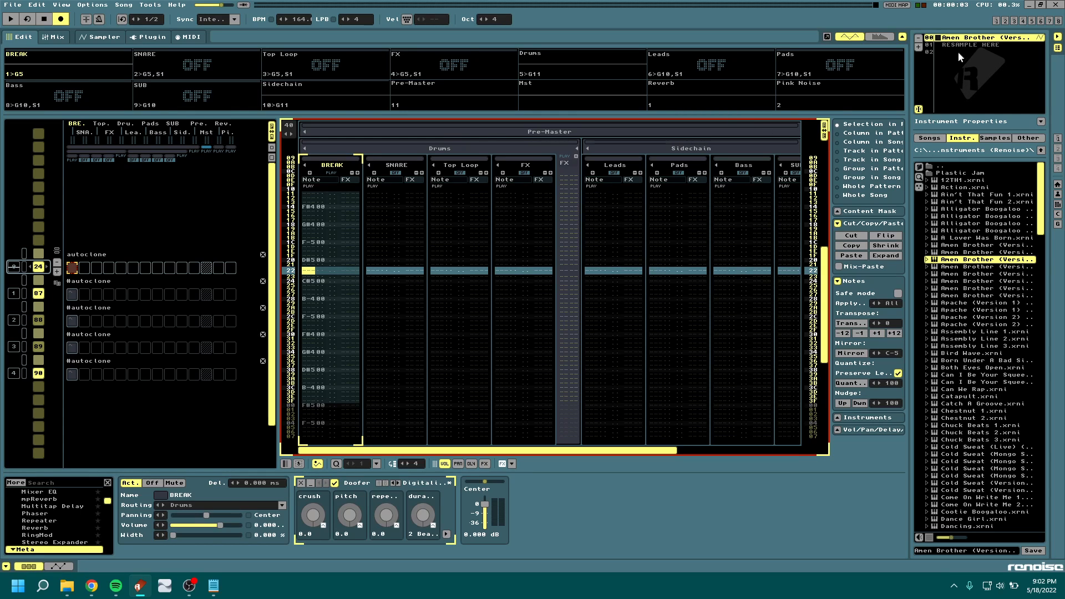
mouse_move(83, 365)
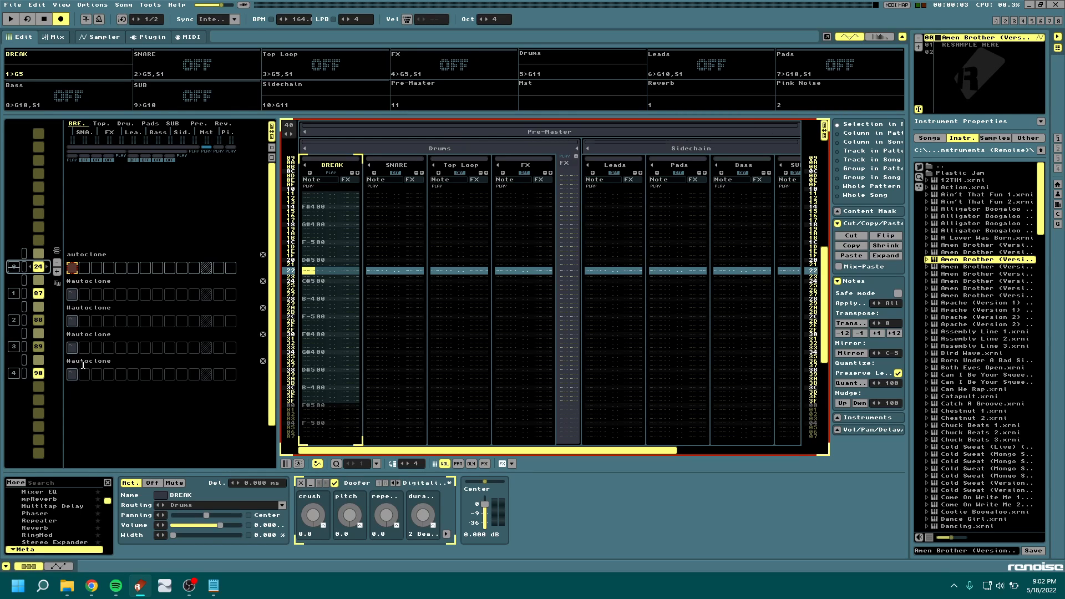
mouse_move(984, 79)
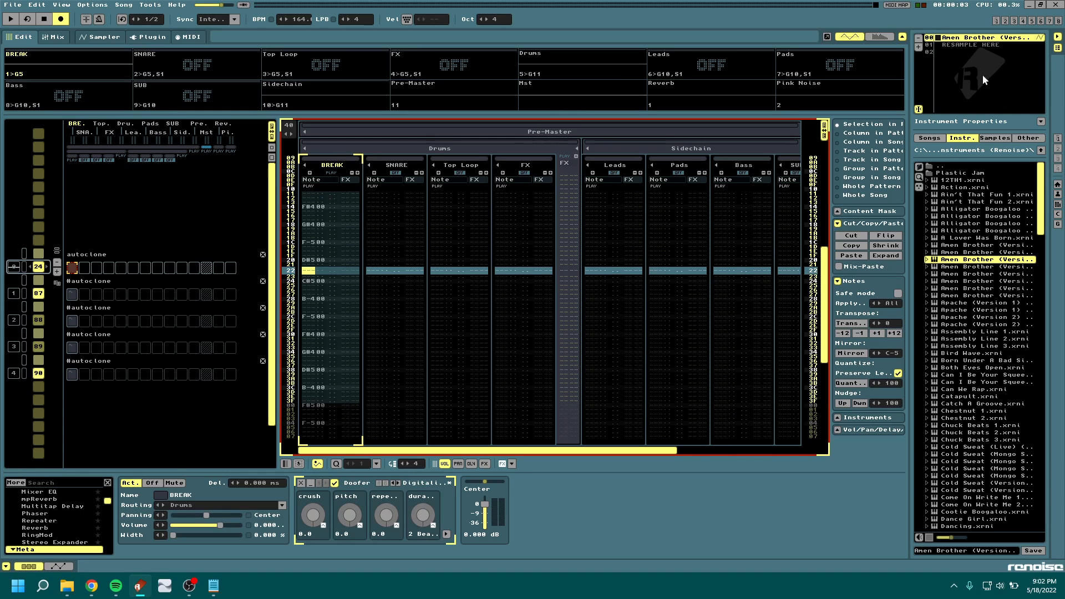
mouse_move(108, 153)
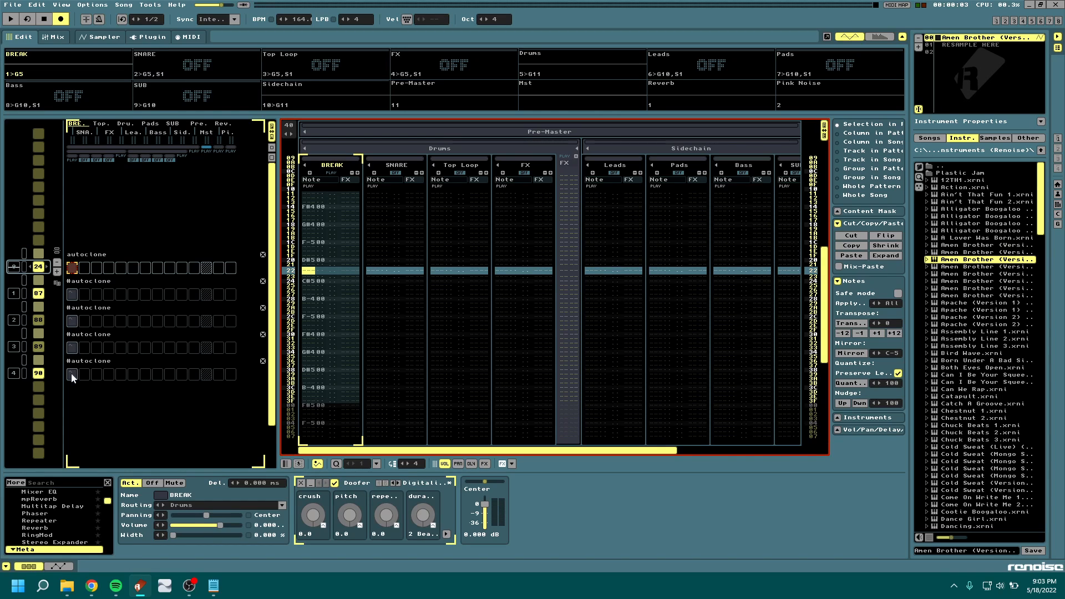
Step: Launch SamRender (Matrix Sel.) from a break slot's Pattern Matrix context menu
right_click(73, 378)
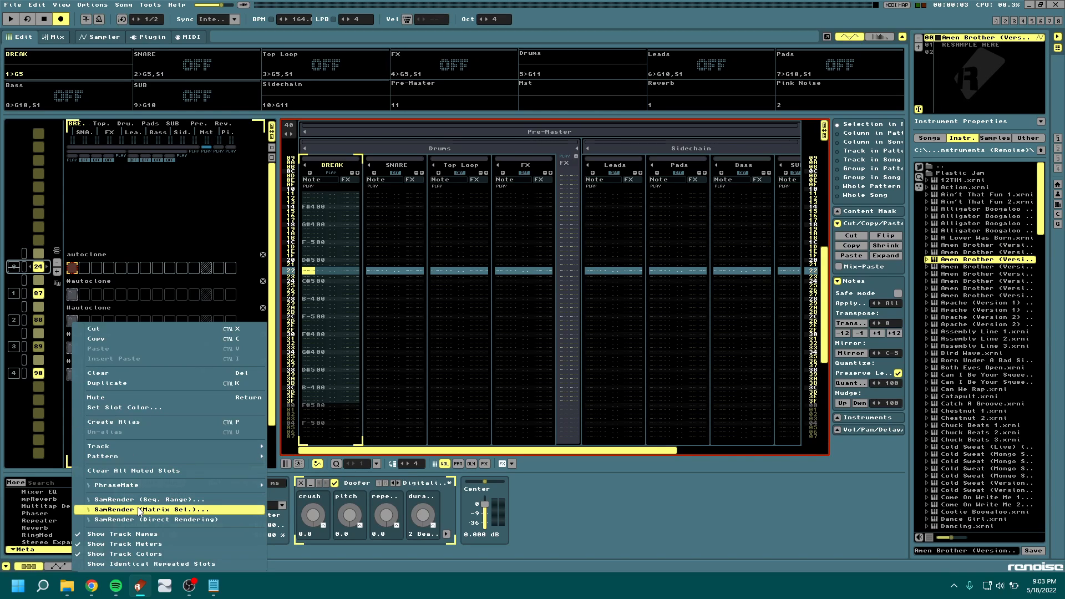
click(151, 509)
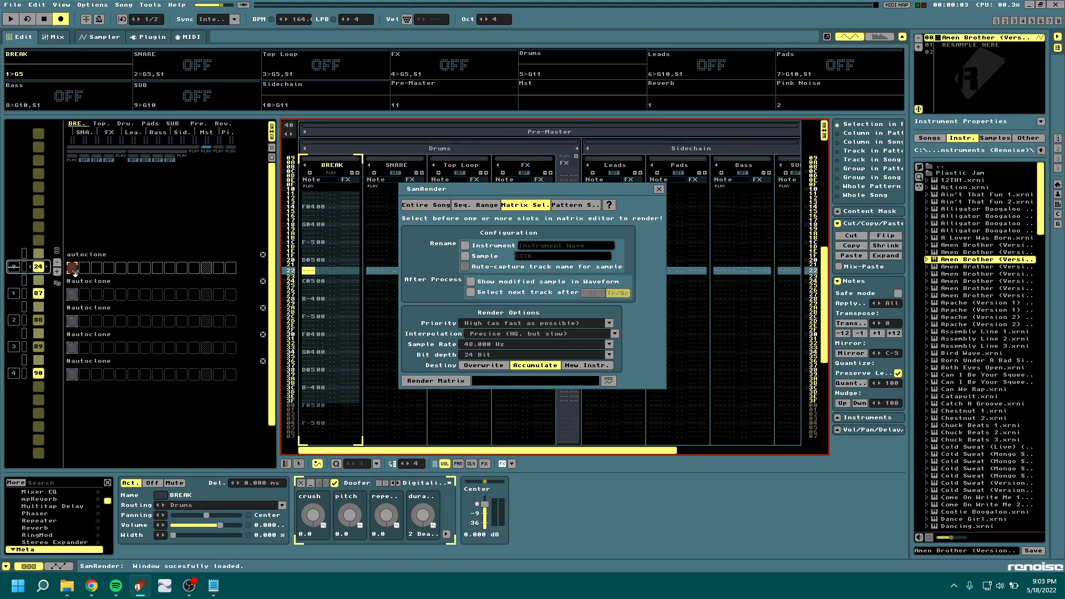
mouse_move(124, 270)
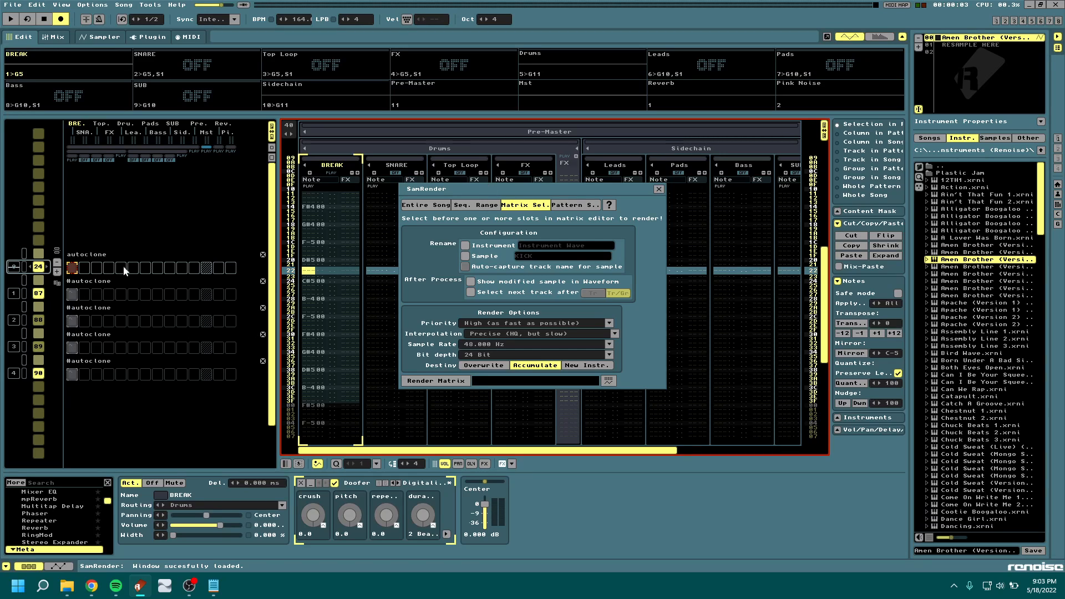
mouse_move(320, 259)
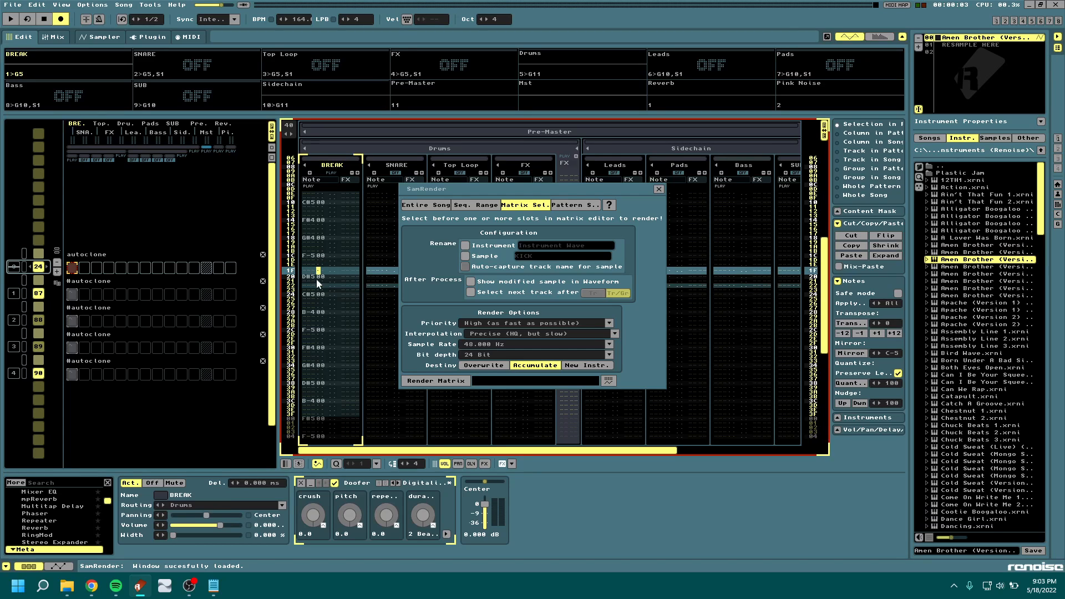
click(435, 380)
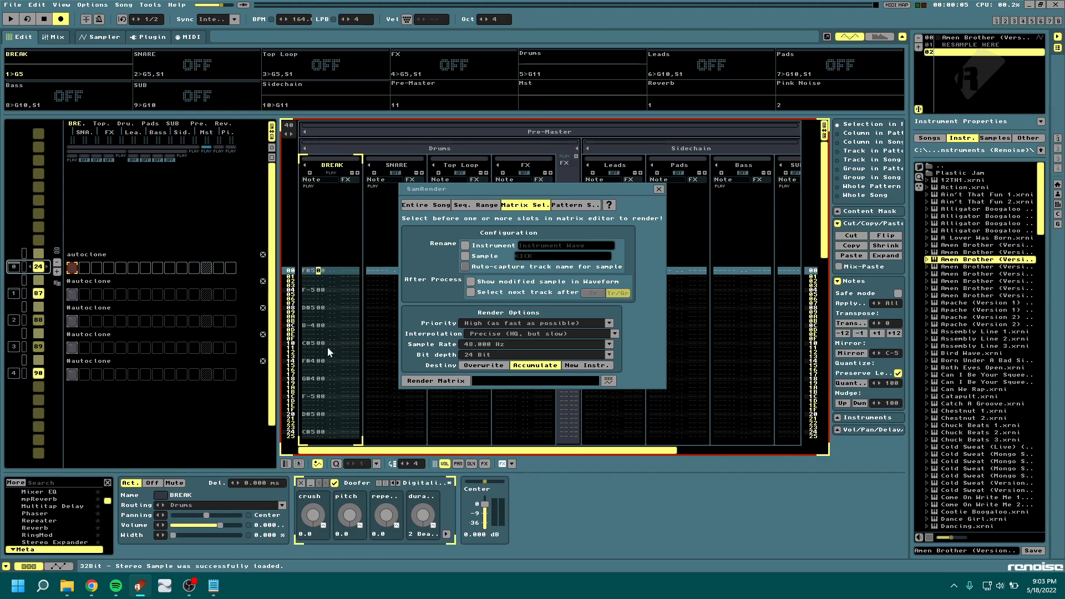
mouse_move(475, 204)
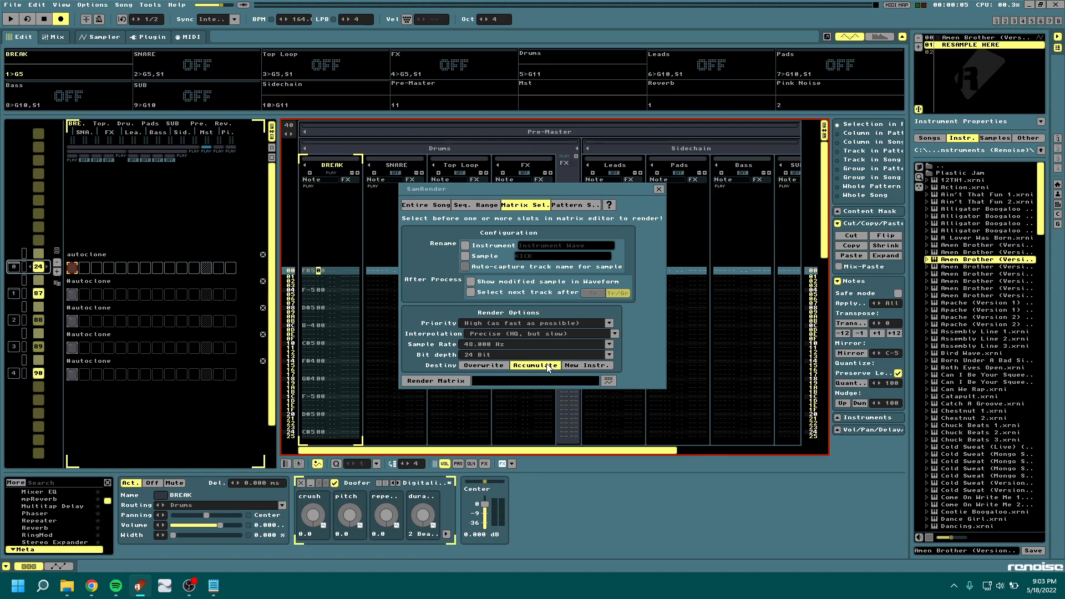
mouse_move(1026, 58)
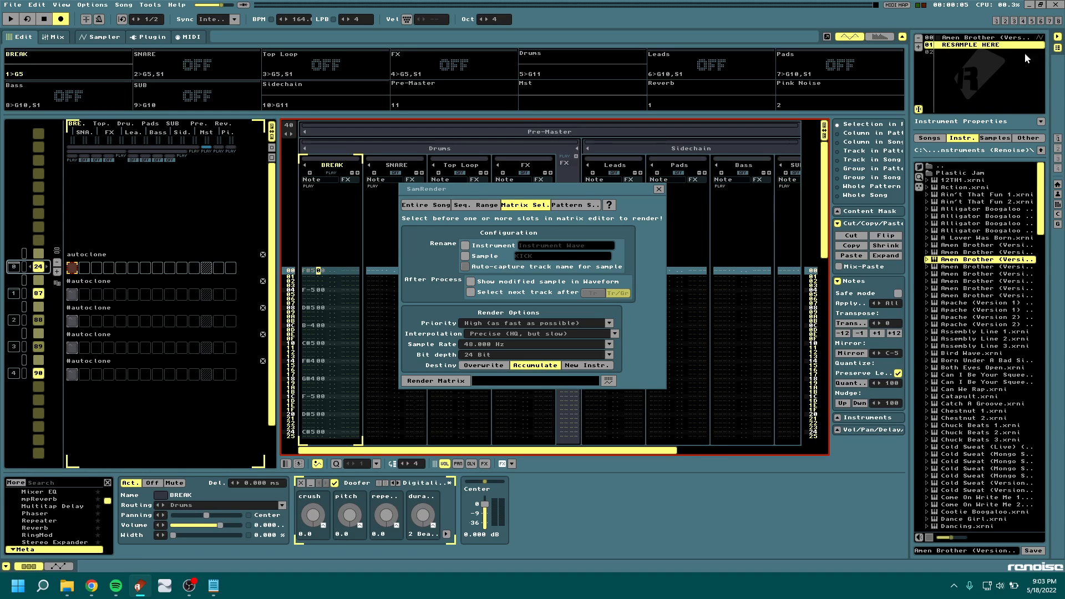
mouse_move(623, 333)
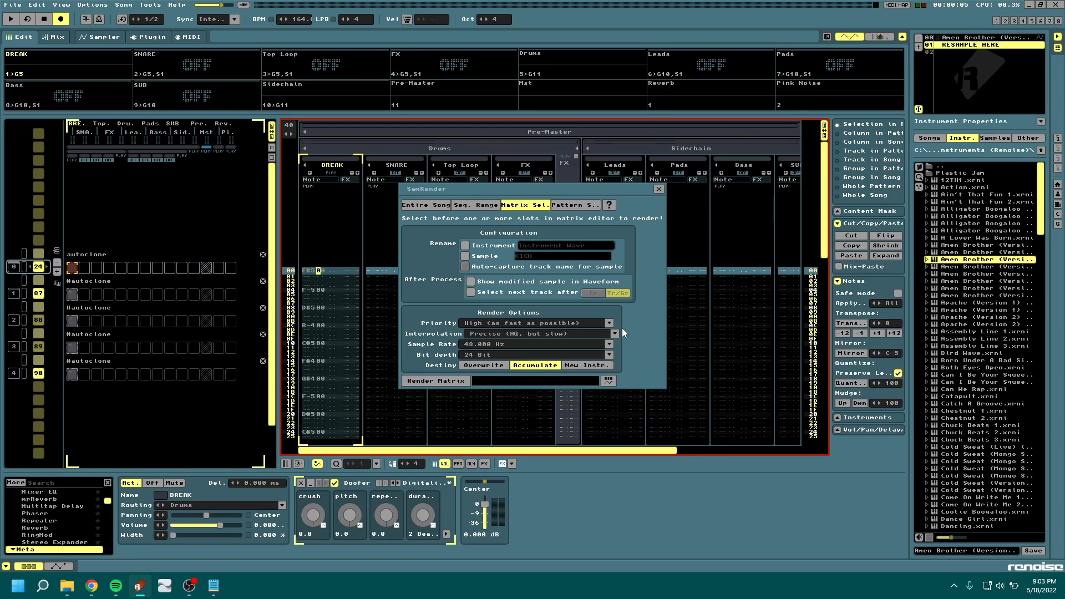
mouse_move(484, 374)
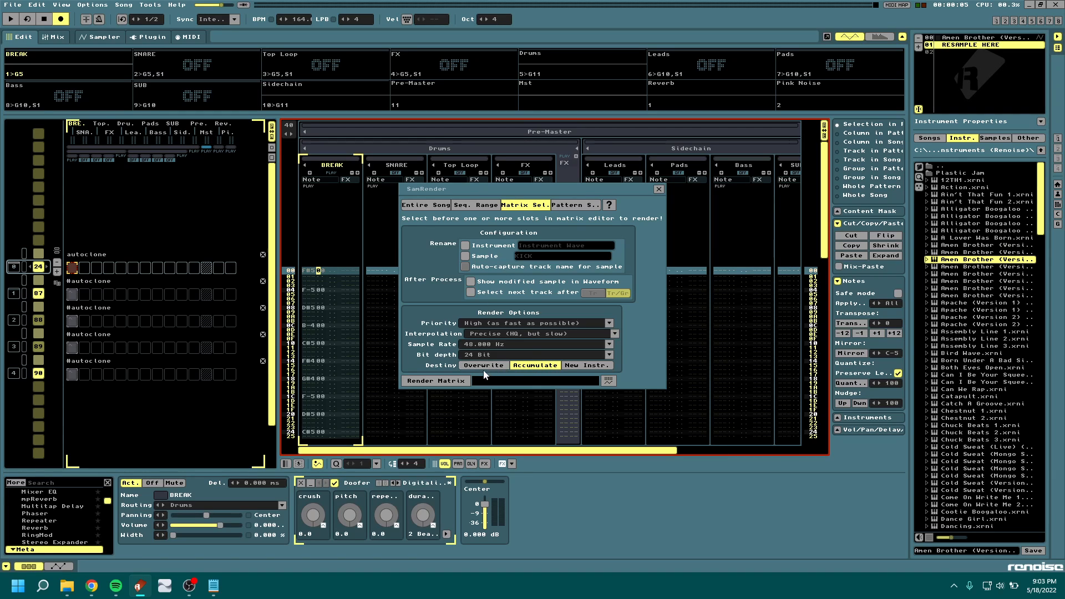
mouse_move(17, 343)
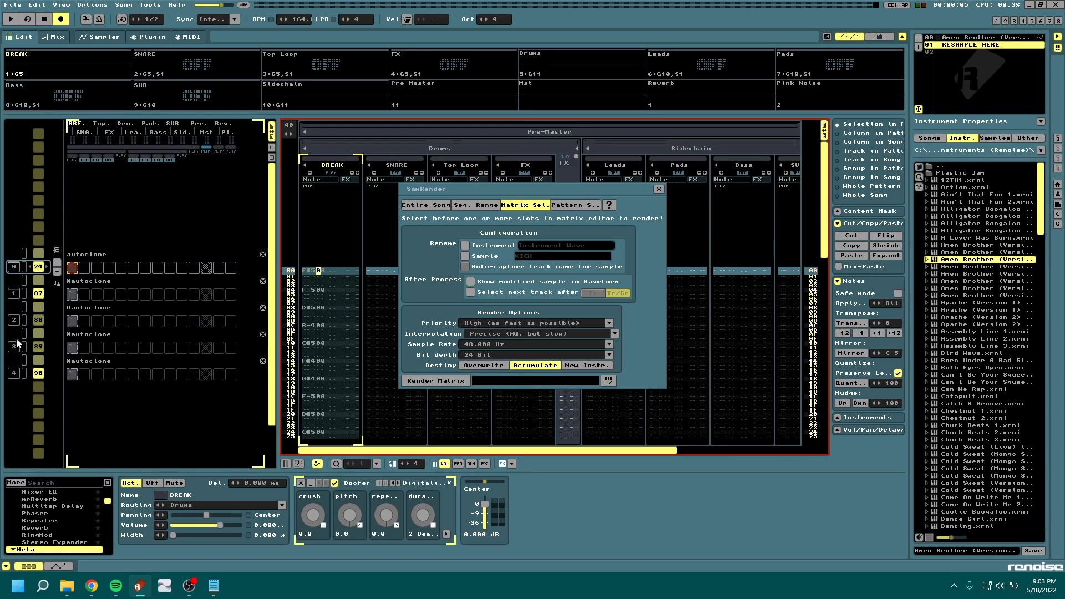
Step: Render each selected break slot with Accumulate into RESAMPLE HERE
click(396, 164)
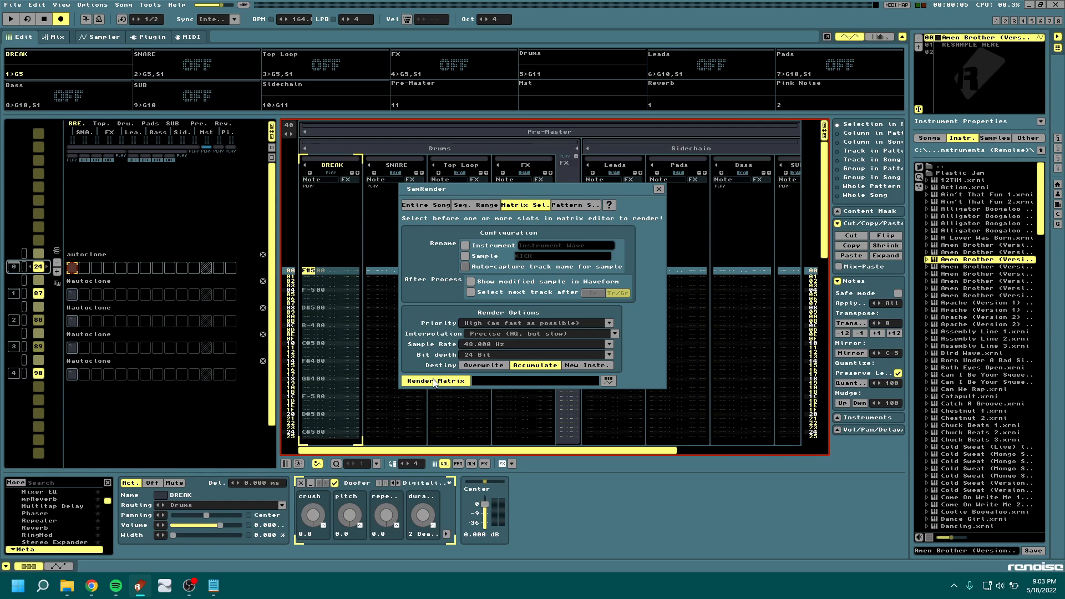
click(435, 380)
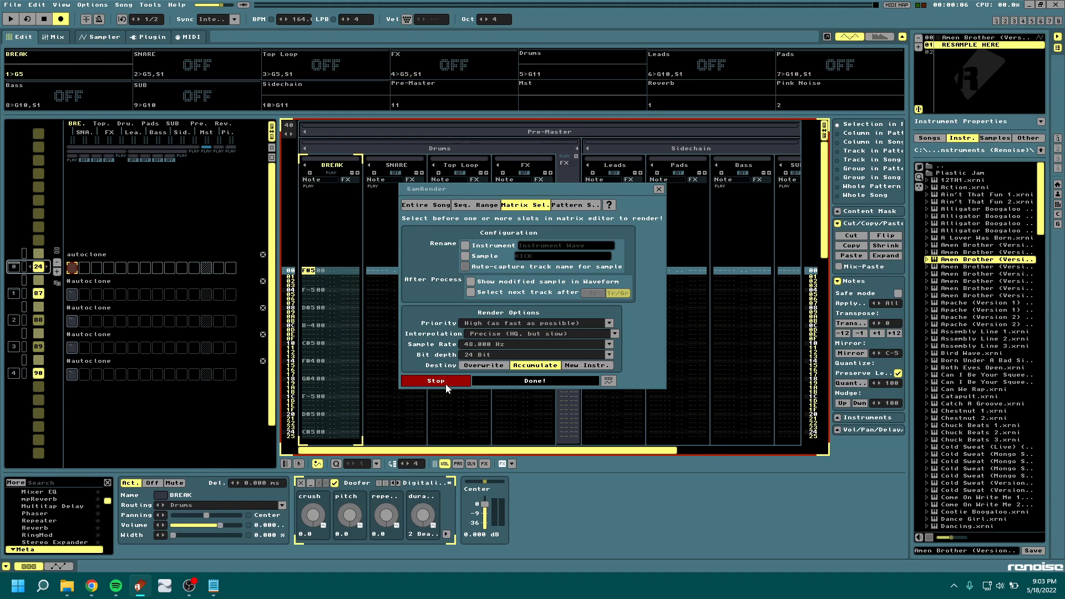
click(435, 381)
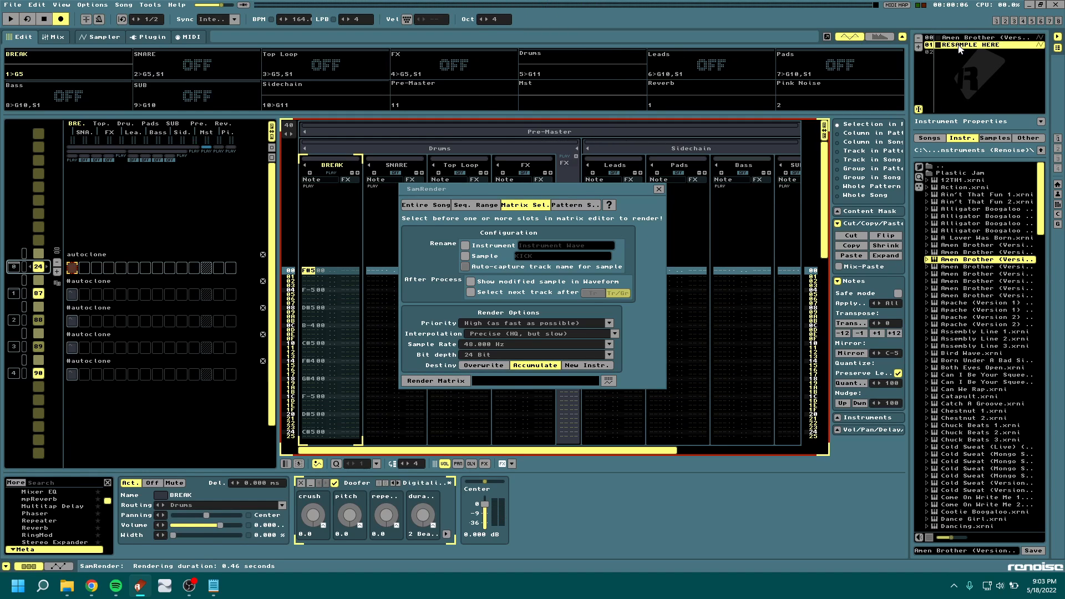
click(99, 36)
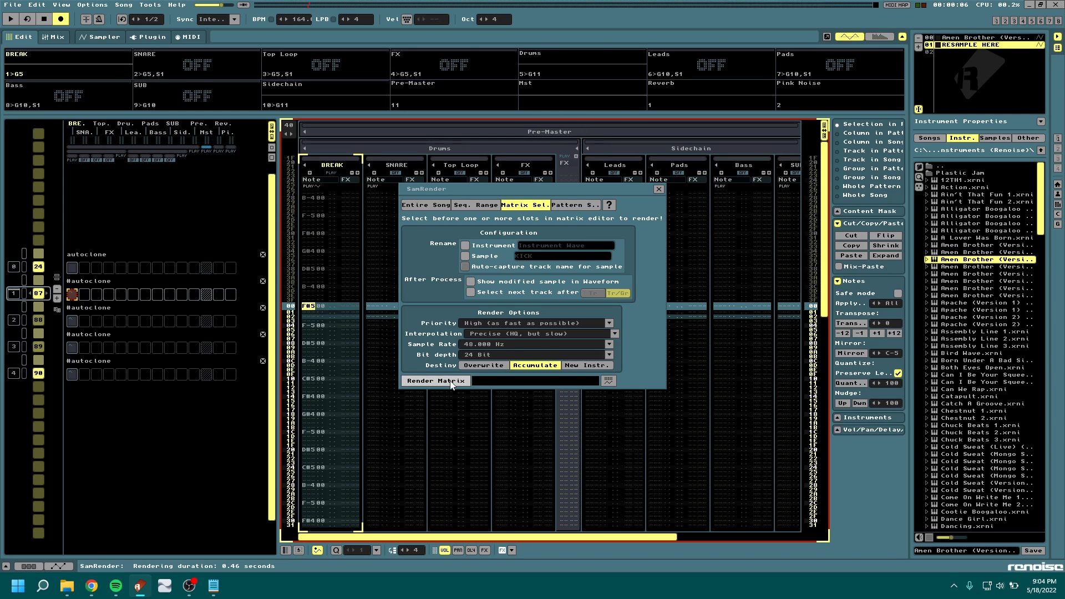
click(435, 380)
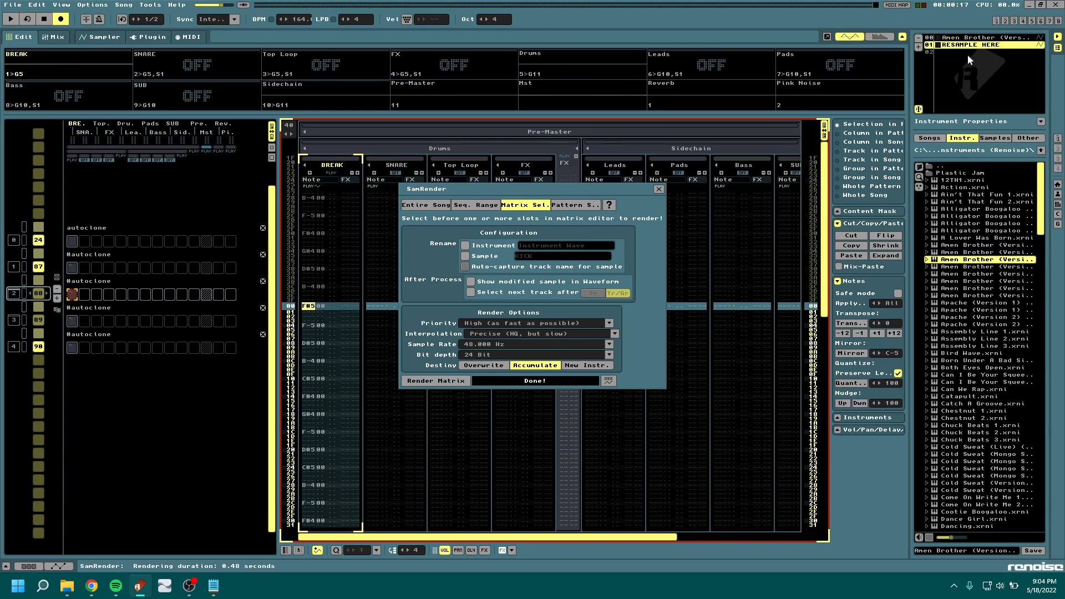
Step: Inspect rendered Samples 00–02 in the Sampler, then return to the pattern view
click(98, 37)
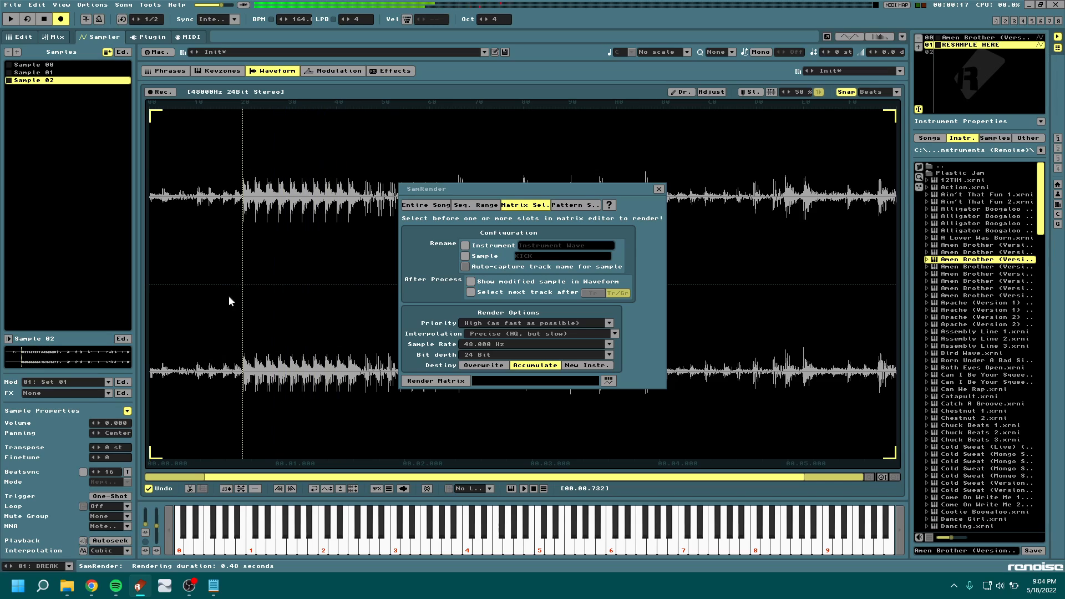
click(33, 72)
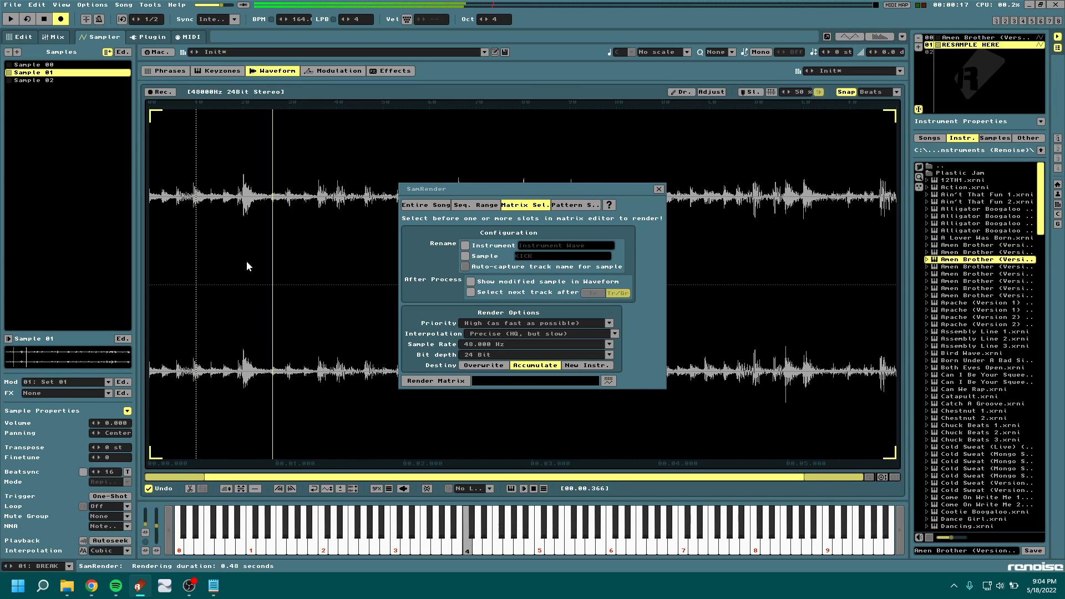
click(37, 64)
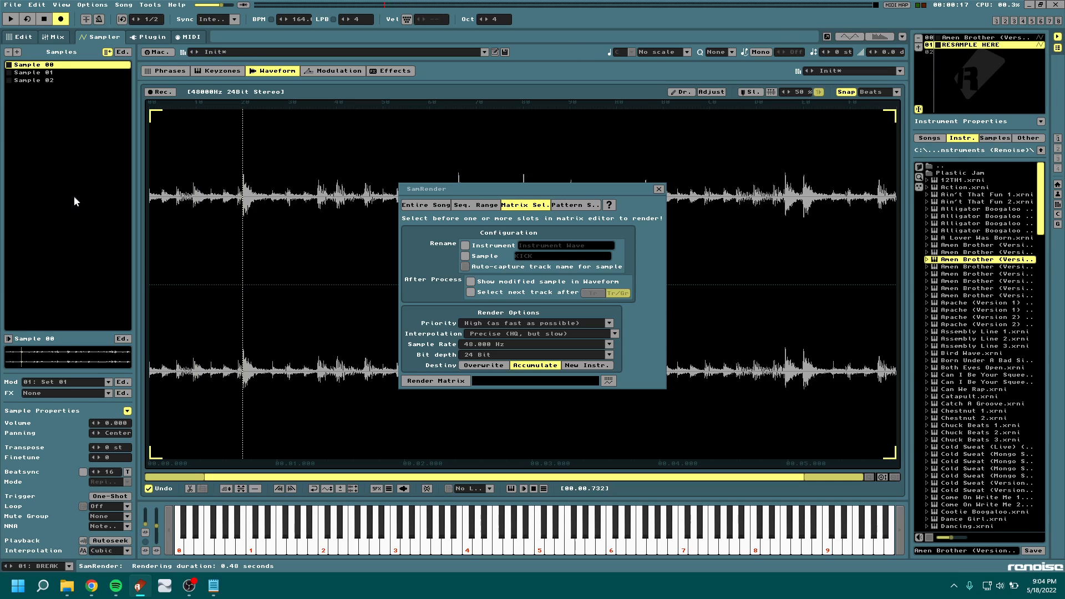
click(34, 80)
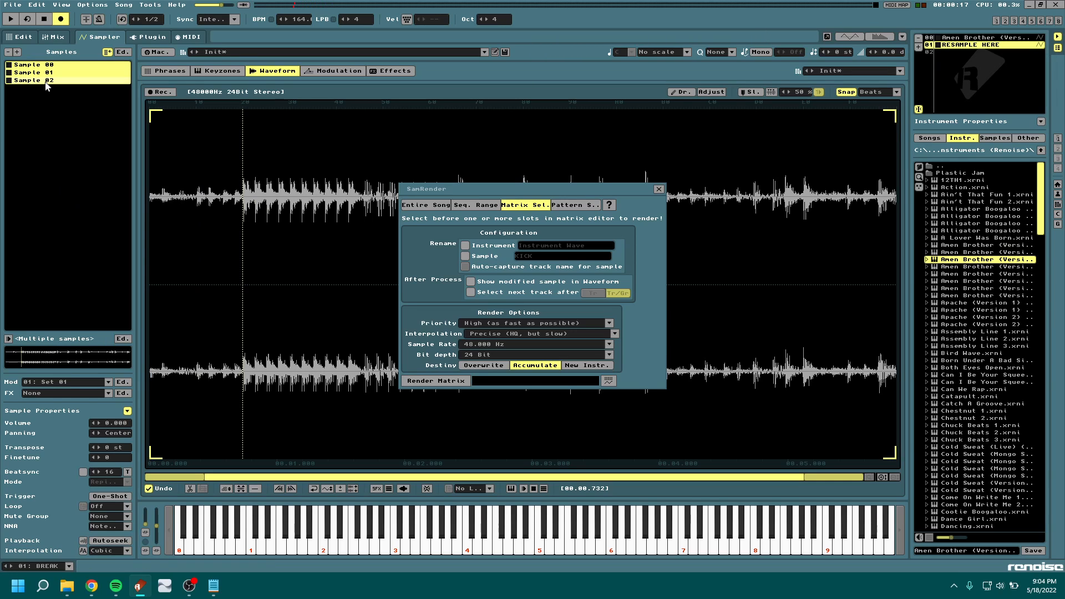
click(37, 72)
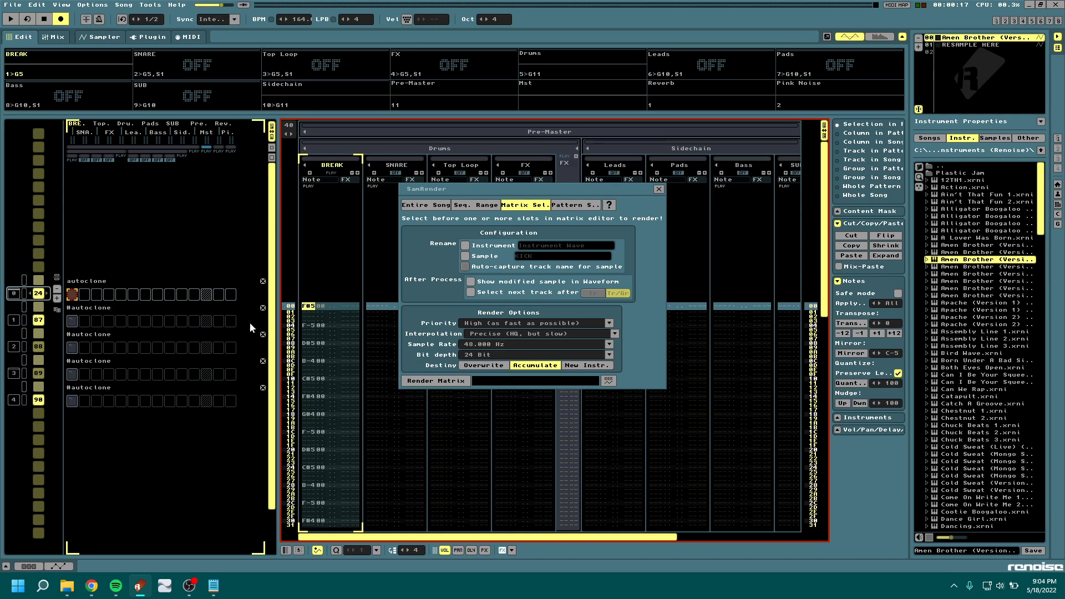
mouse_move(89, 278)
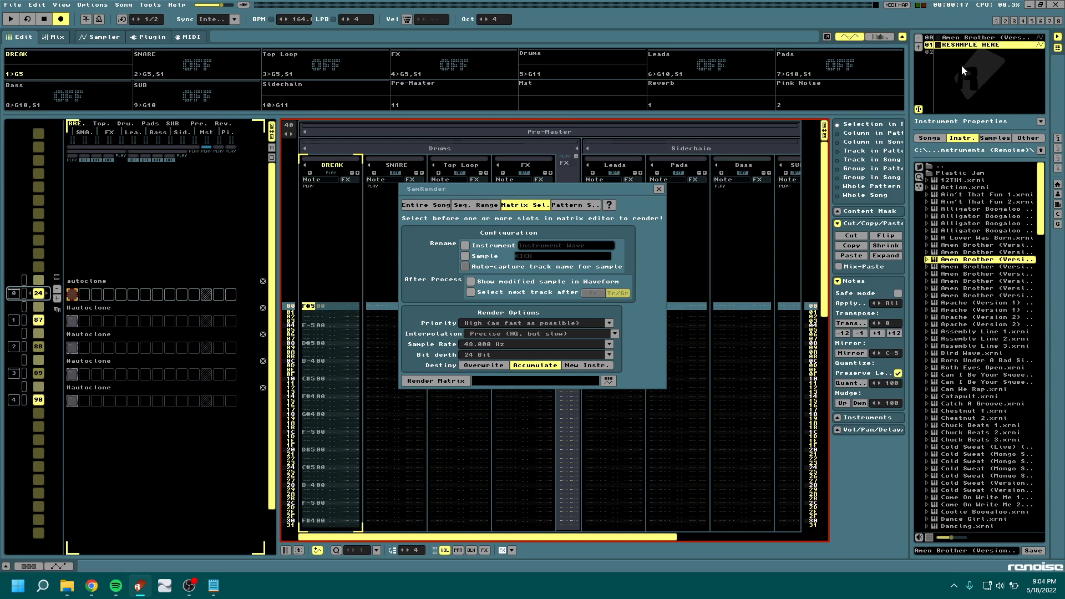
Step: Re-render the slots into one long Sample 00, remove the extra sample, and close SamRender
click(435, 381)
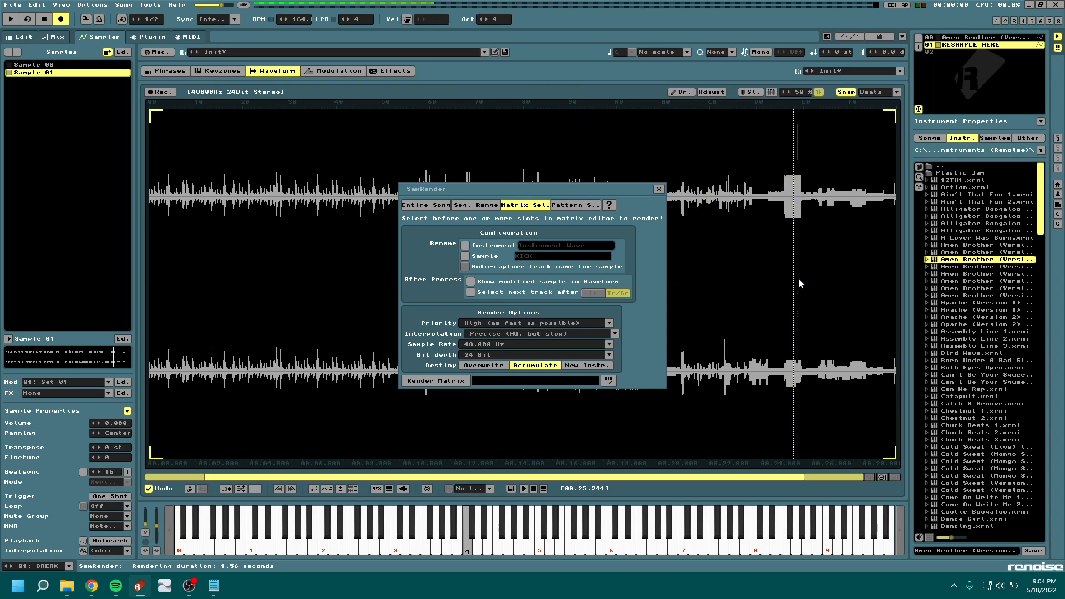
click(31, 64)
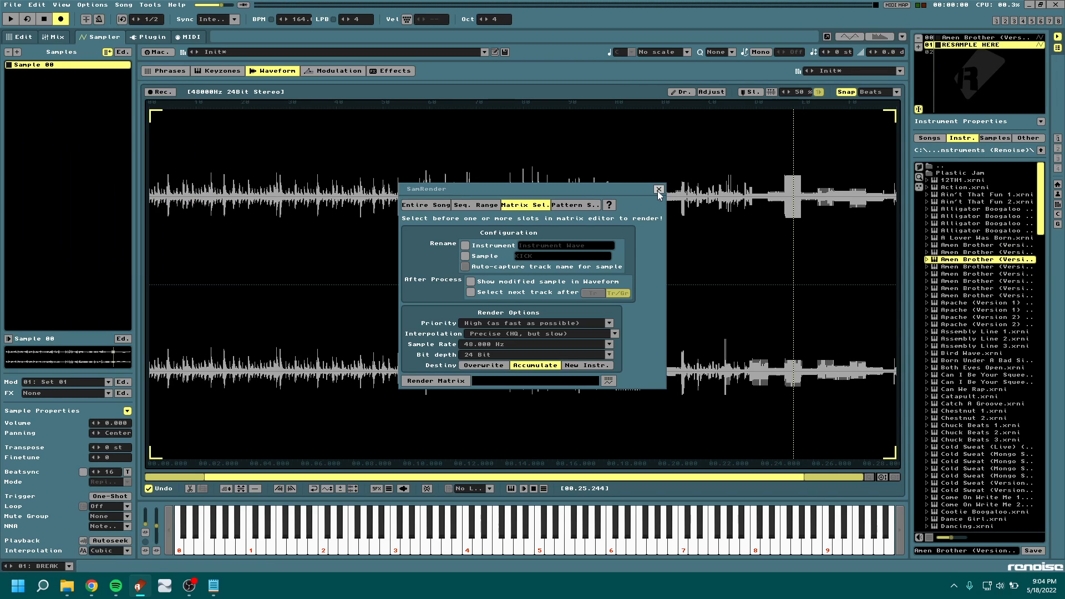
click(657, 188)
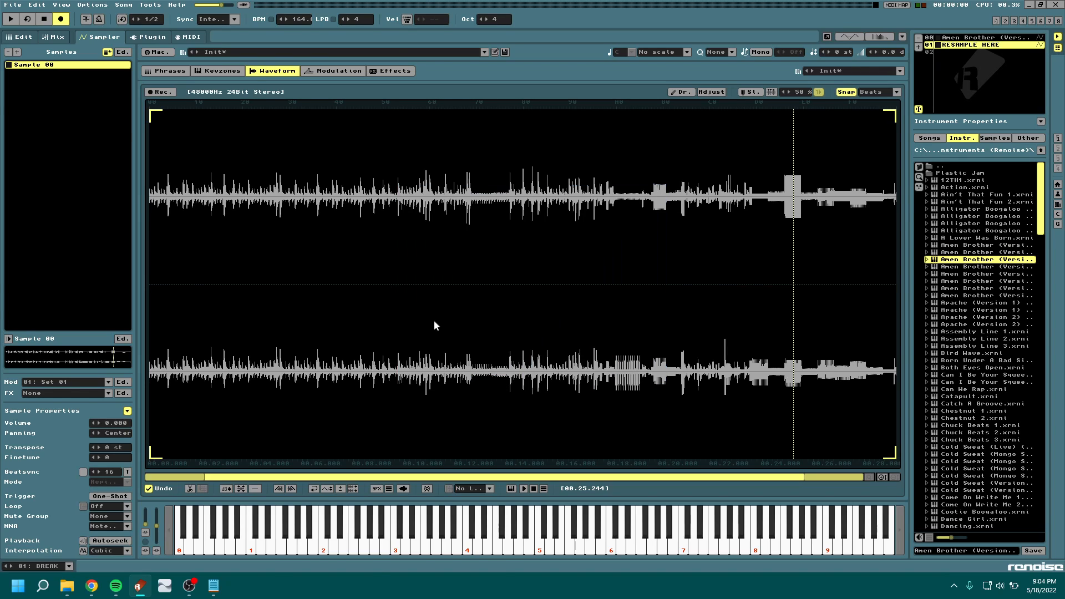
Step: Chop the long Sample 00 into 20 slices using Slices > Chop Sample
click(20, 36)
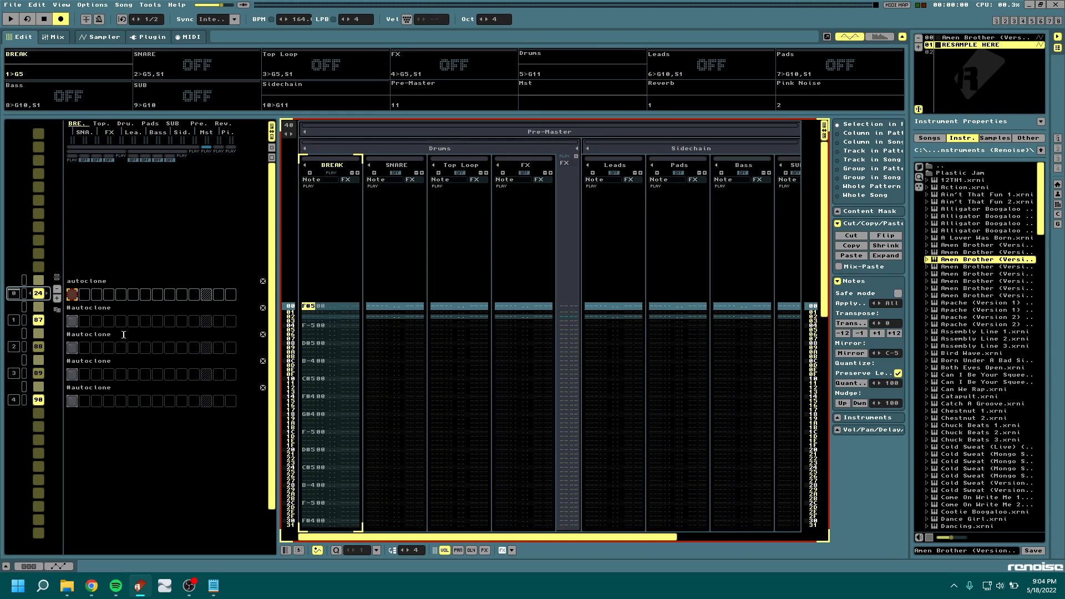
click(98, 37)
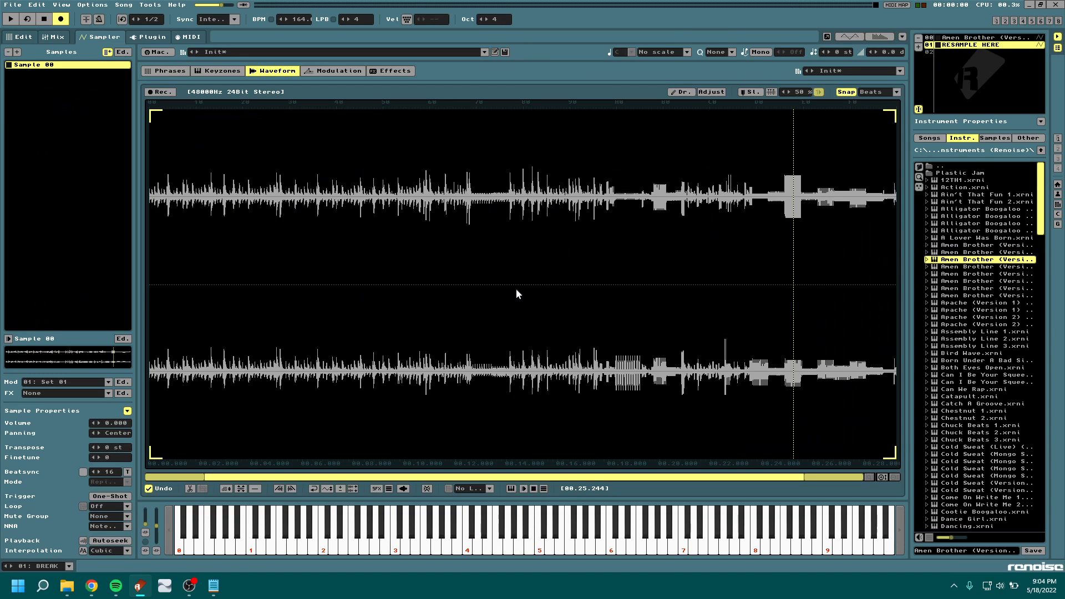
mouse_move(759, 185)
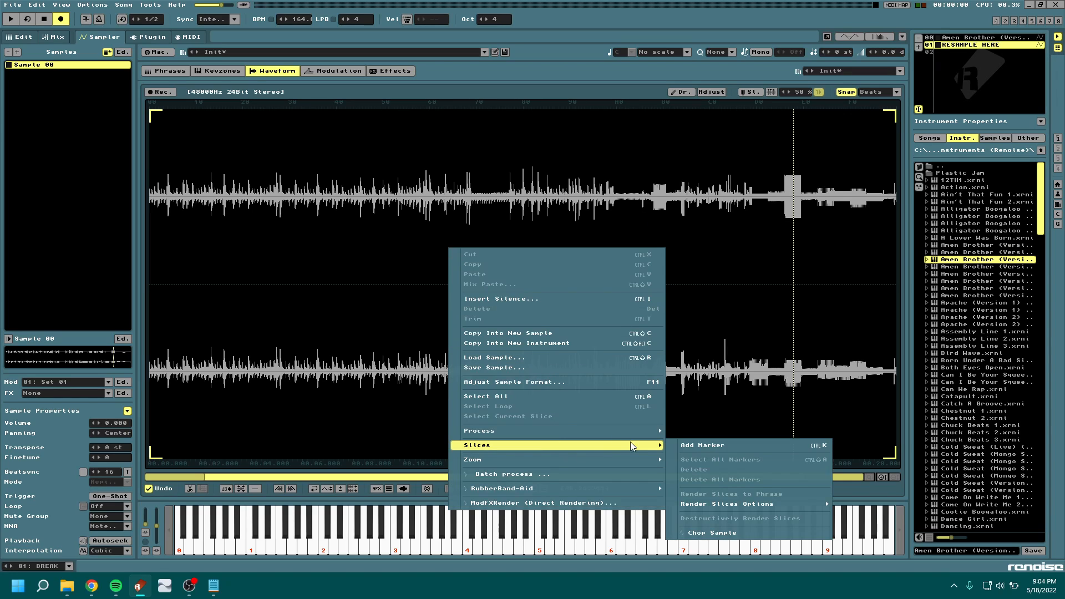
click(714, 533)
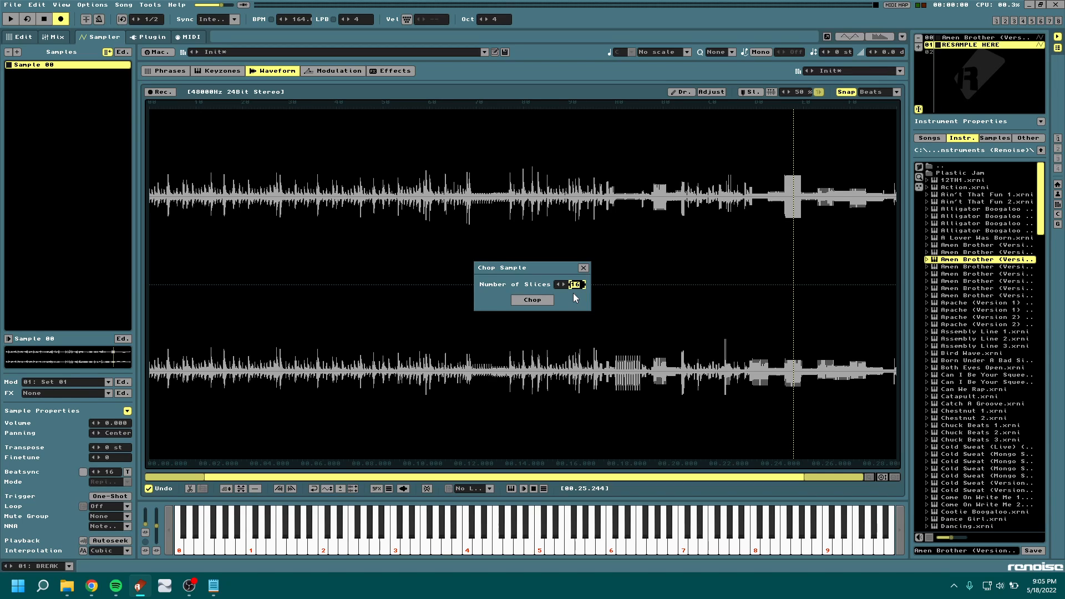
click(559, 284)
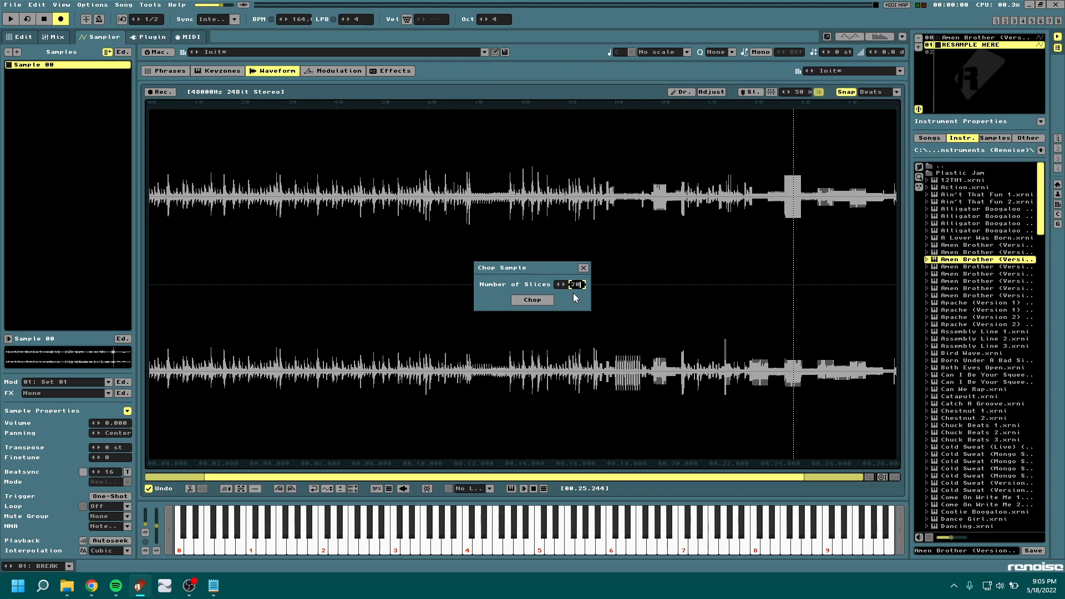
click(532, 299)
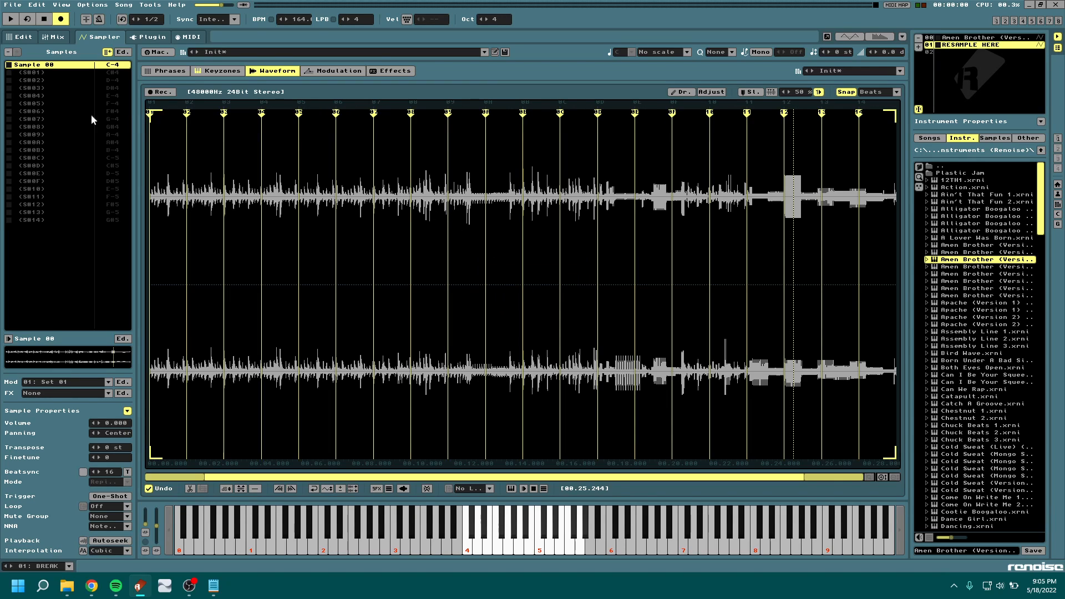
right_click(31, 111)
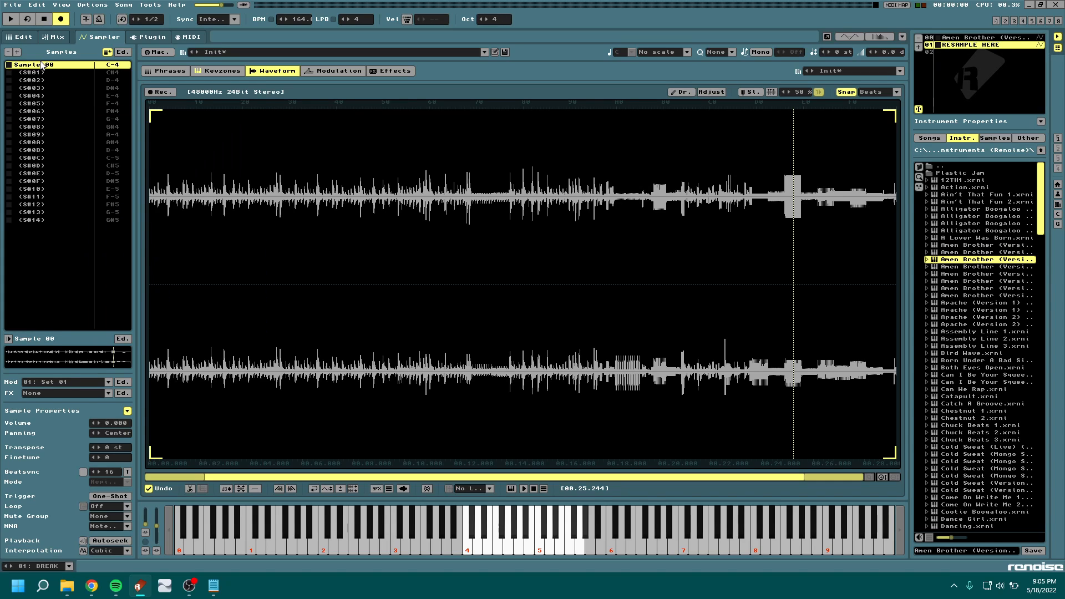
Step: Preview break slices S001, S007 and S010
click(30, 64)
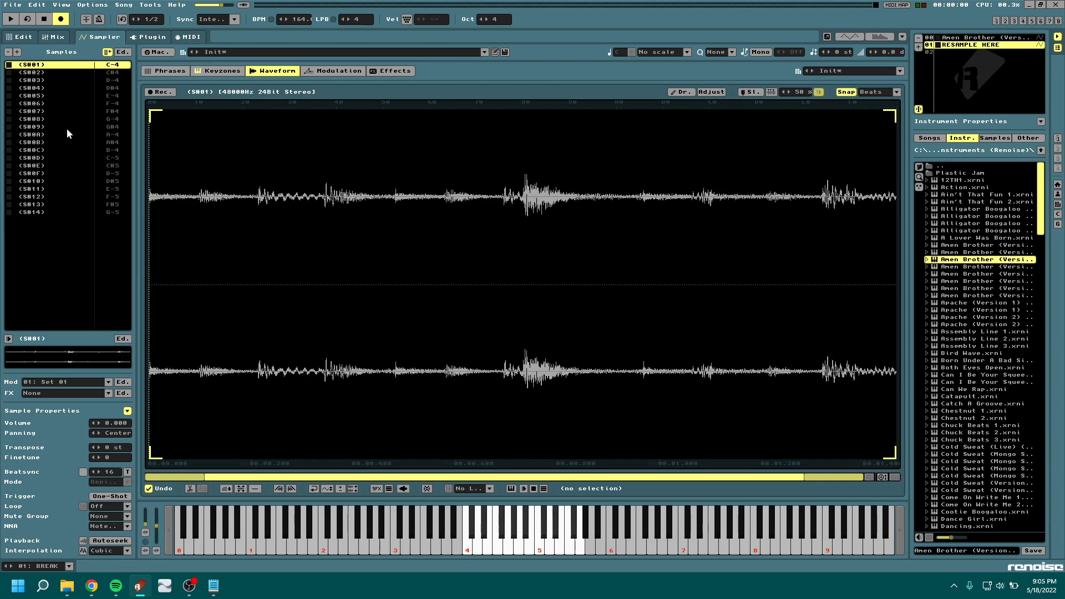
click(30, 111)
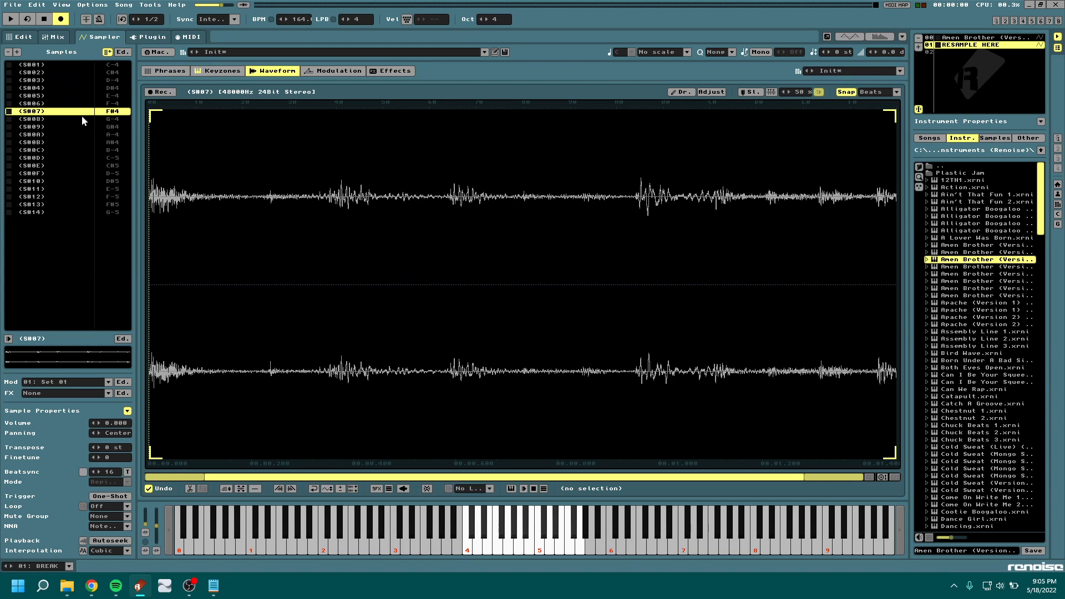
click(30, 181)
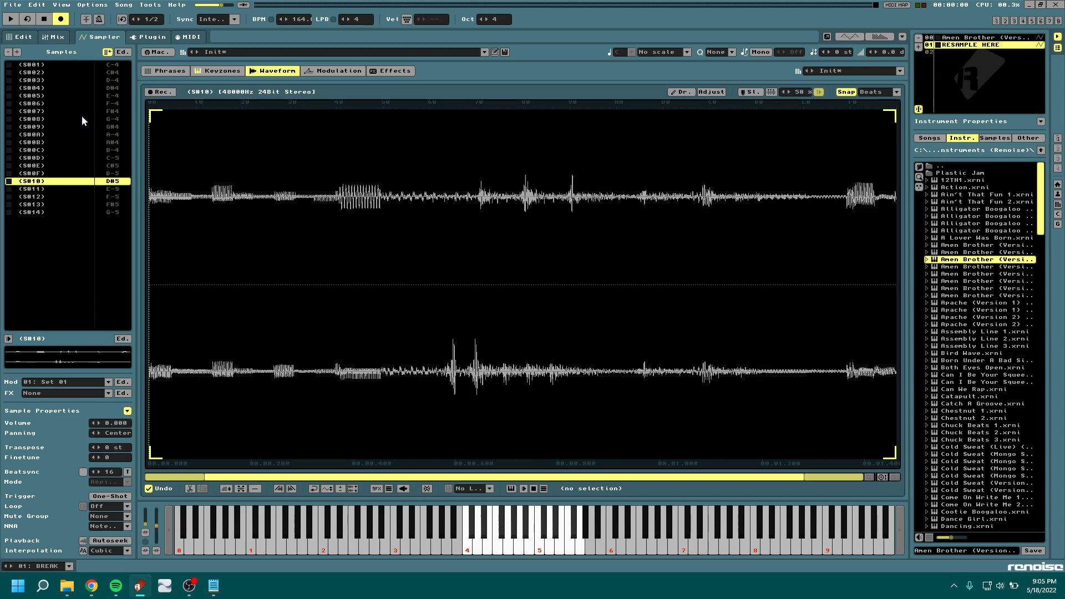
Step: Return to the BREAK track pattern, play it back, and select RESAMPLE HERE
click(31, 204)
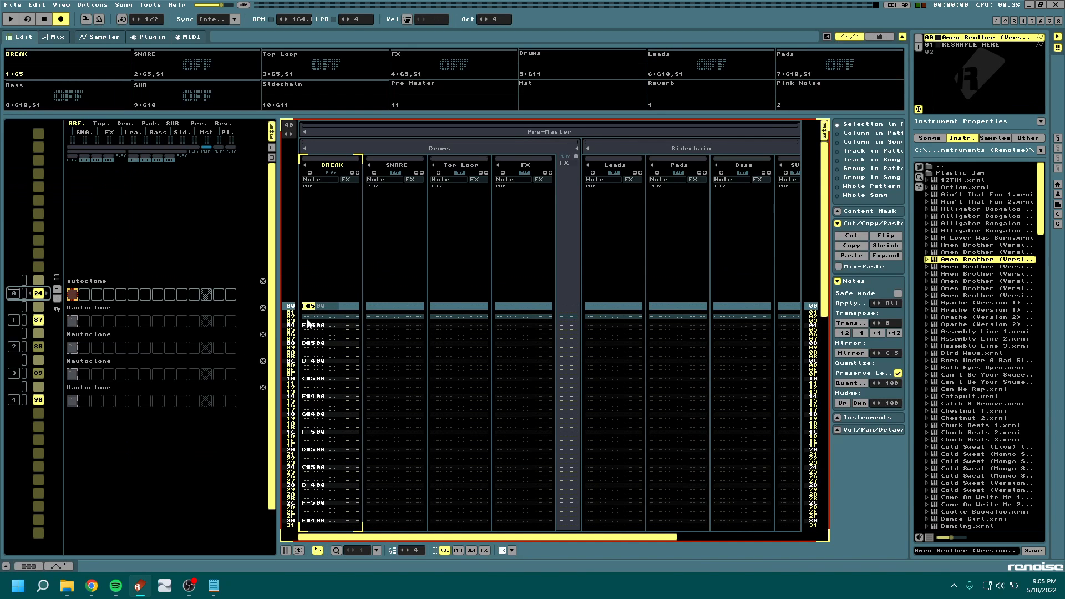
click(411, 550)
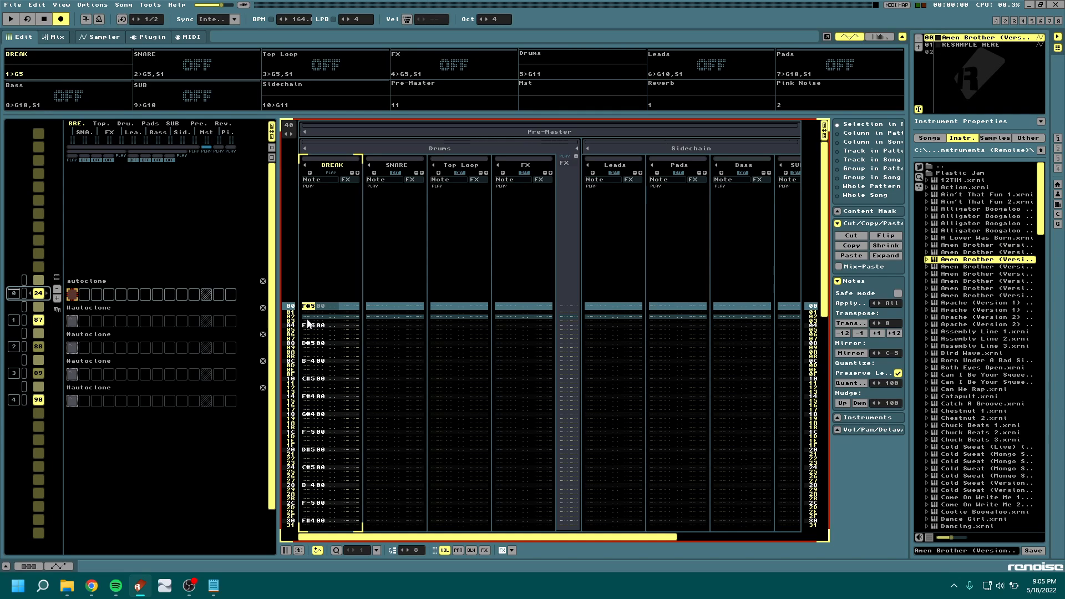
click(978, 45)
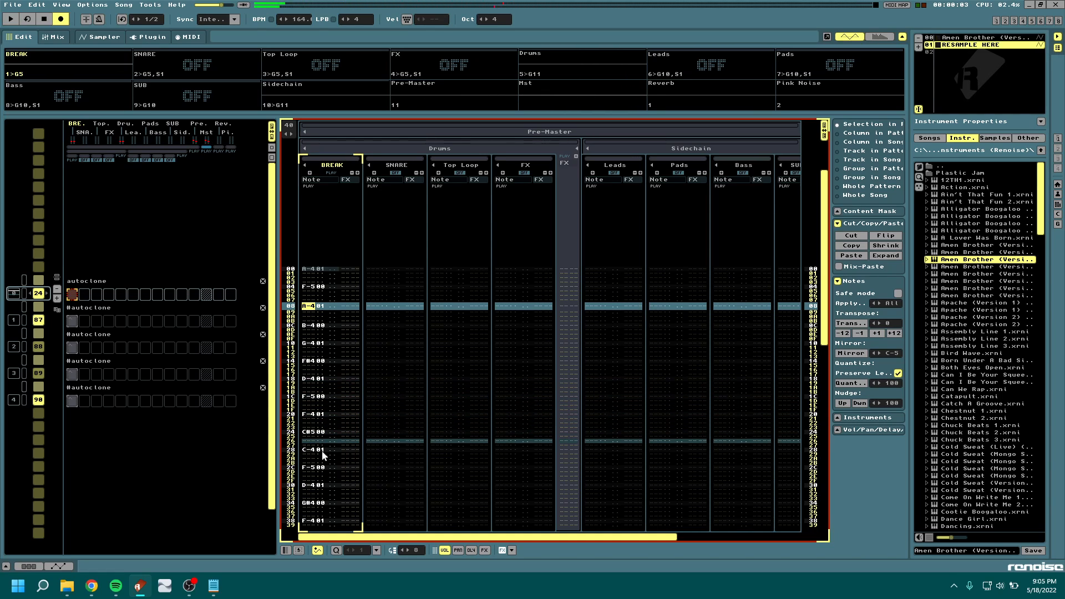
mouse_move(81, 333)
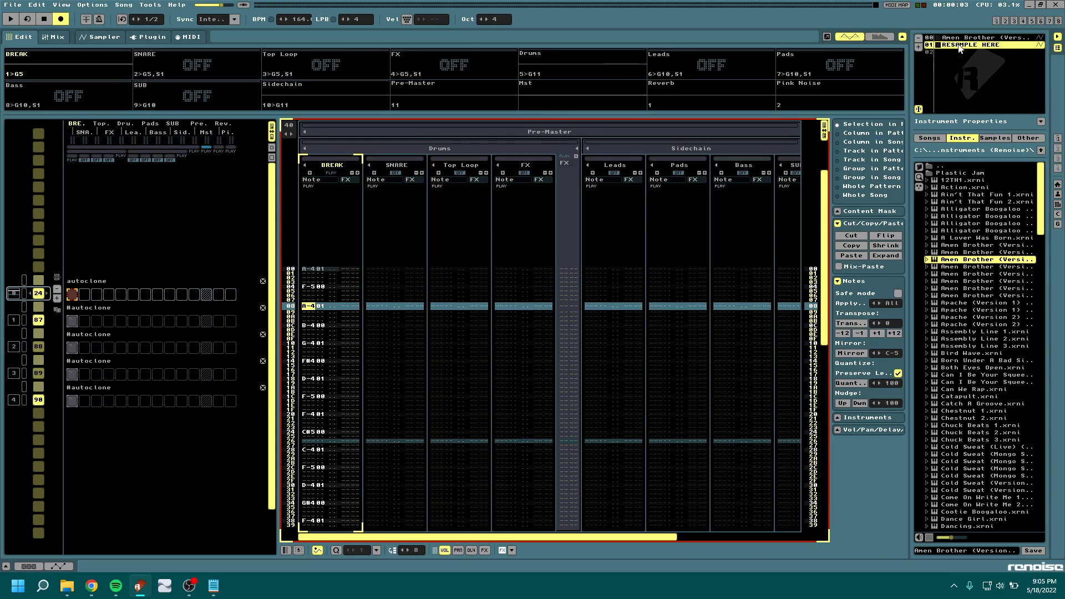
click(100, 37)
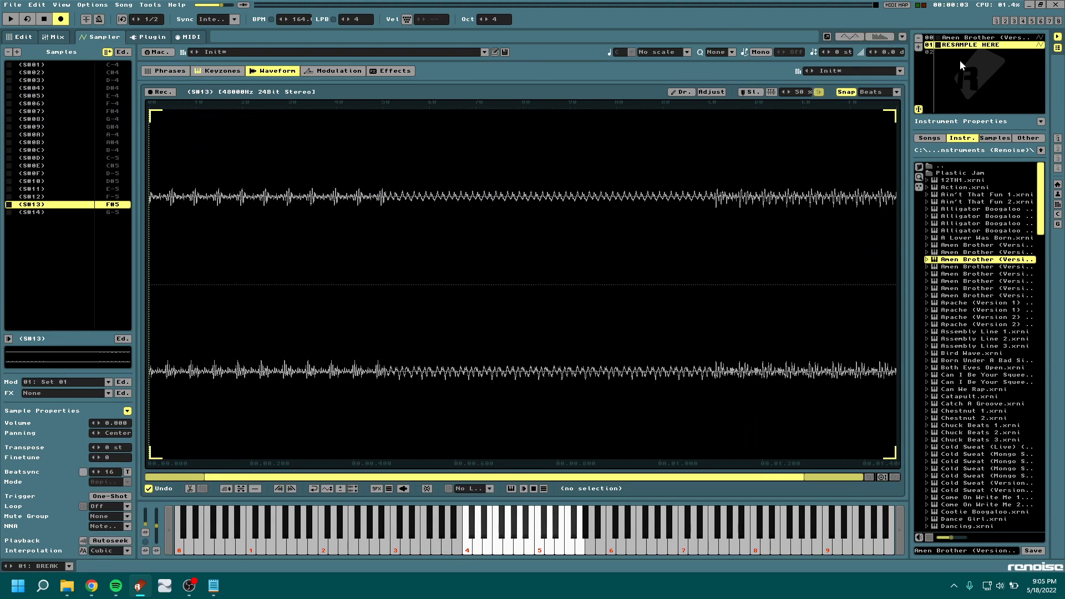
mouse_move(509, 238)
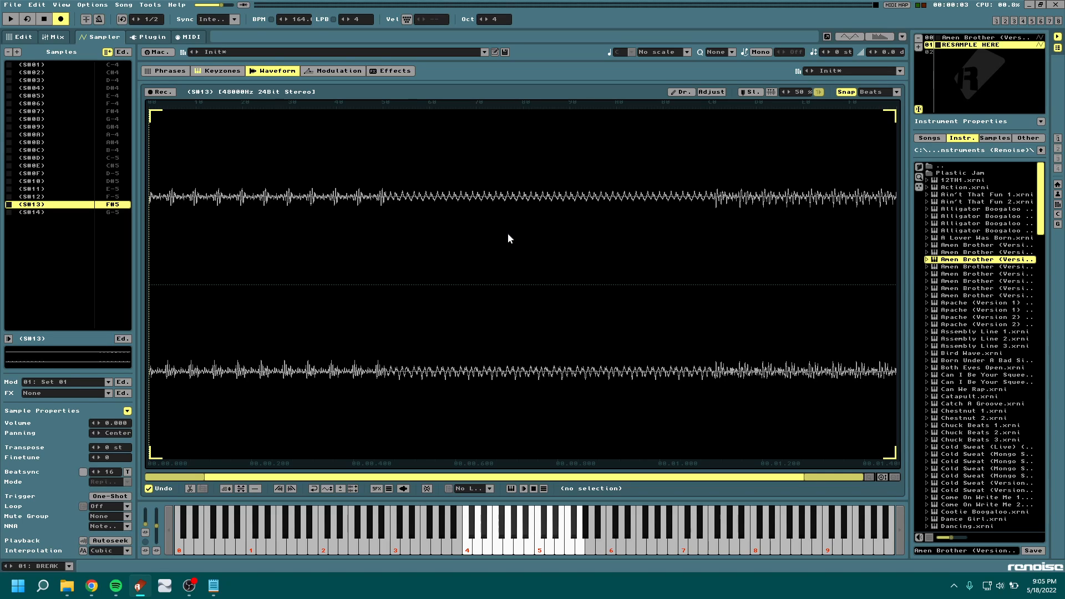
mouse_move(948, 75)
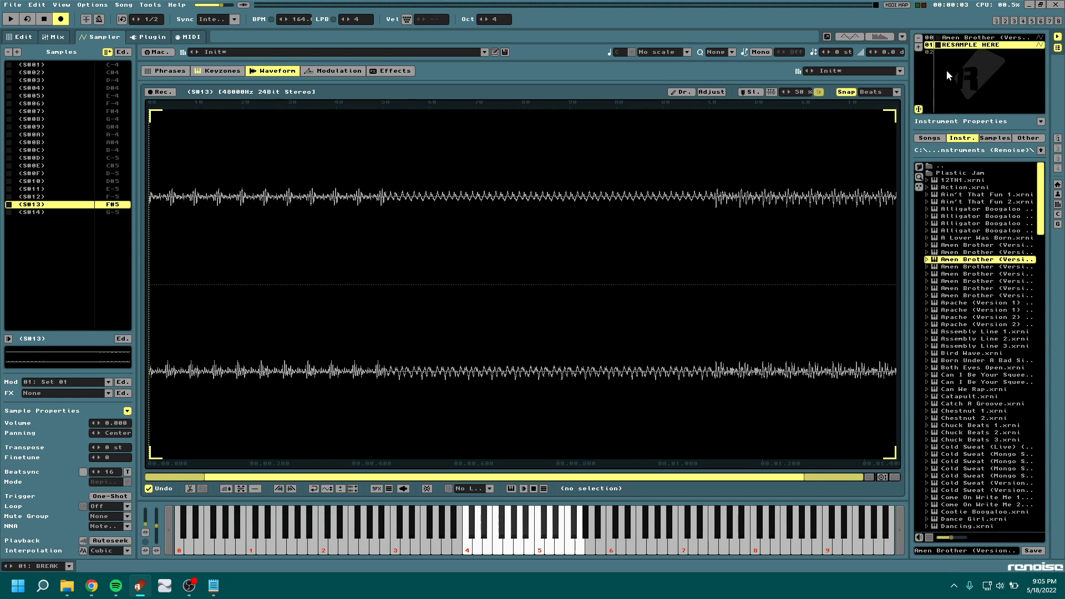
mouse_move(976, 57)
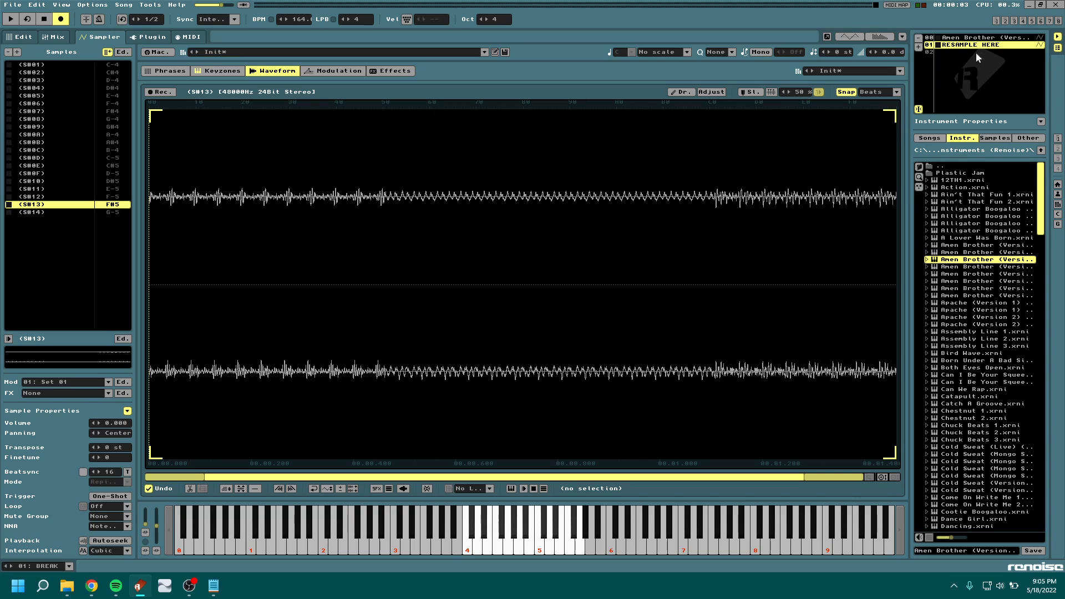
mouse_move(981, 93)
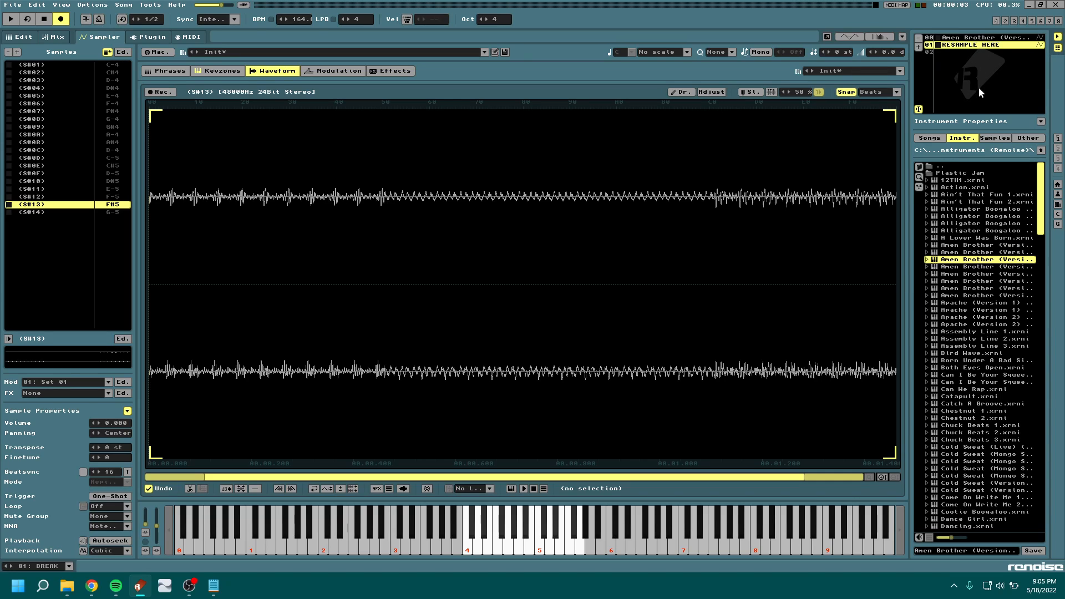
Step: Open and dismiss slice S010's context menu, then switch to the Amen Breaks tutorial in Chrome
right_click(41, 181)
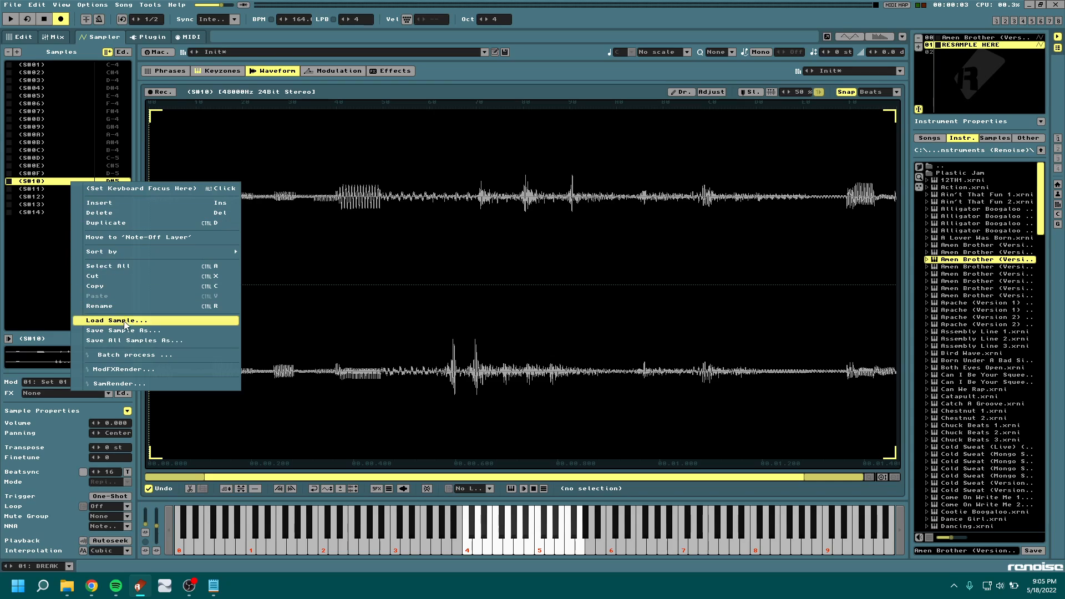
click(130, 341)
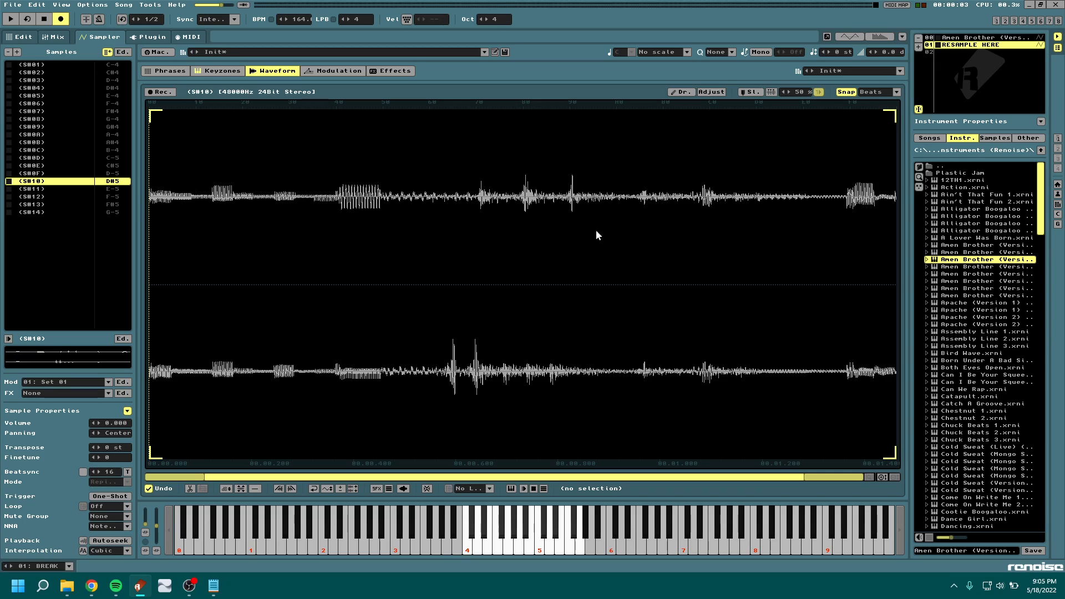
mouse_move(1011, 63)
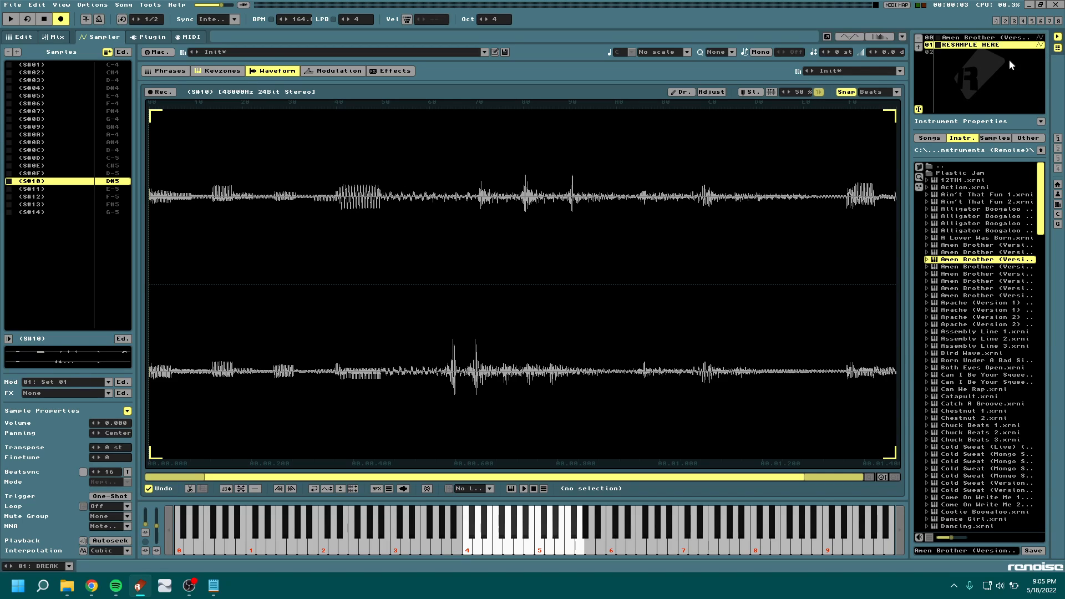
mouse_move(987, 60)
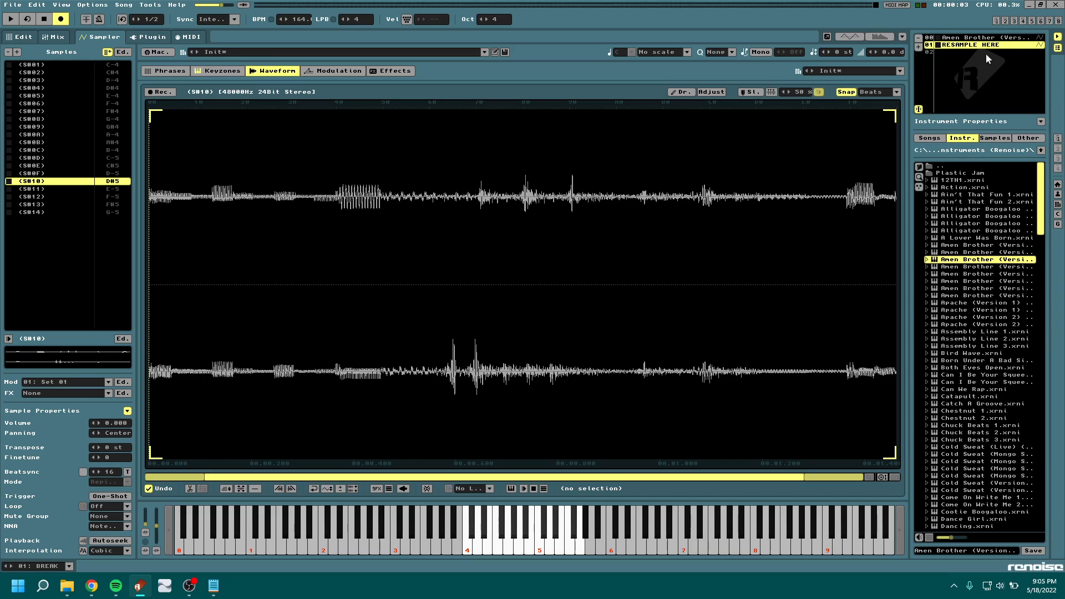
mouse_move(970, 82)
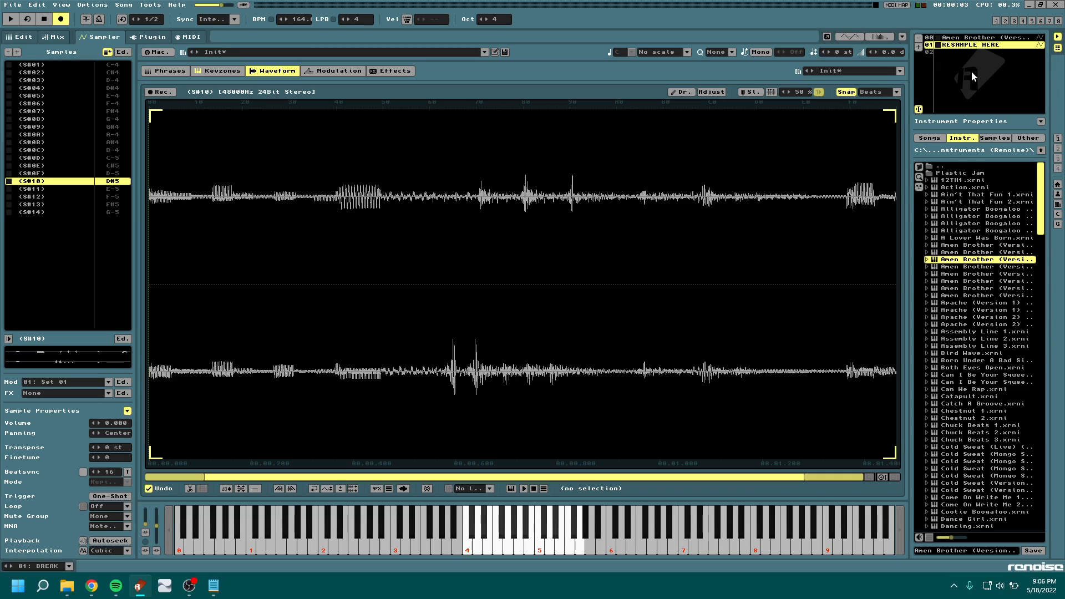
mouse_move(999, 73)
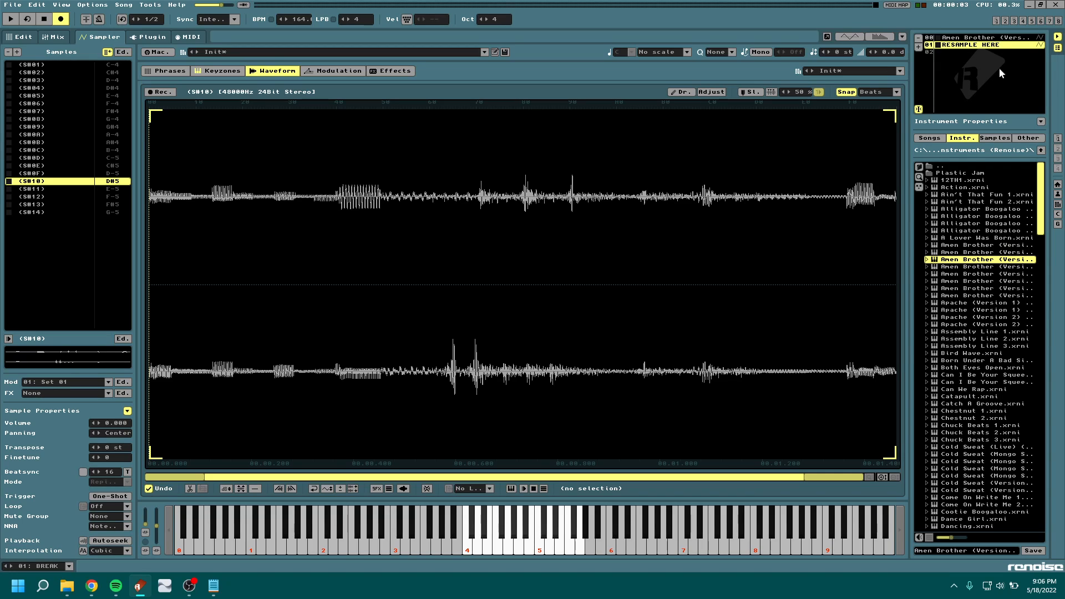
mouse_move(986, 77)
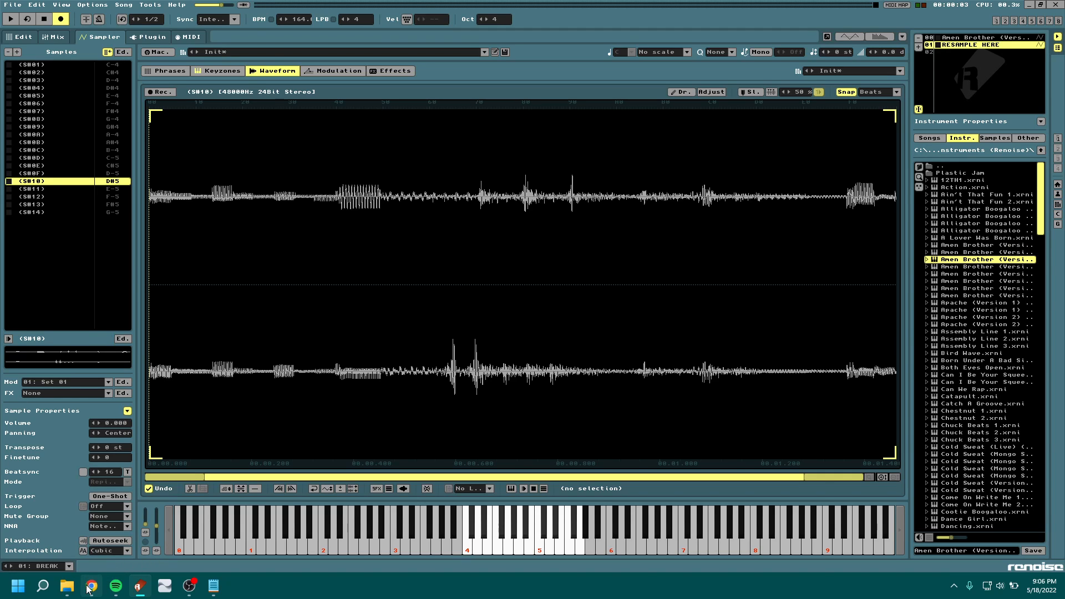
click(90, 586)
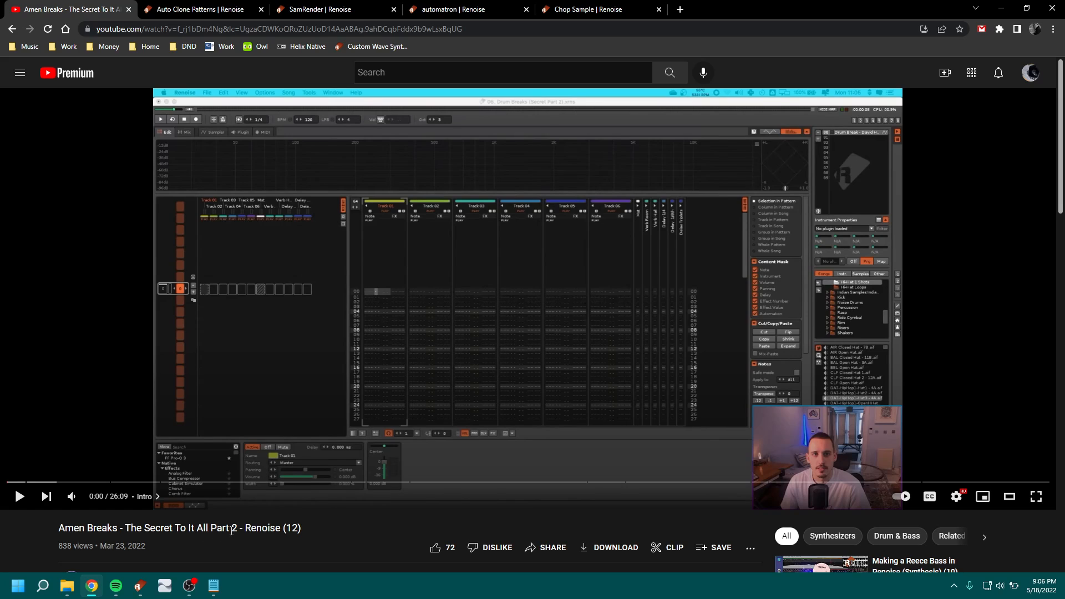
mouse_move(360, 502)
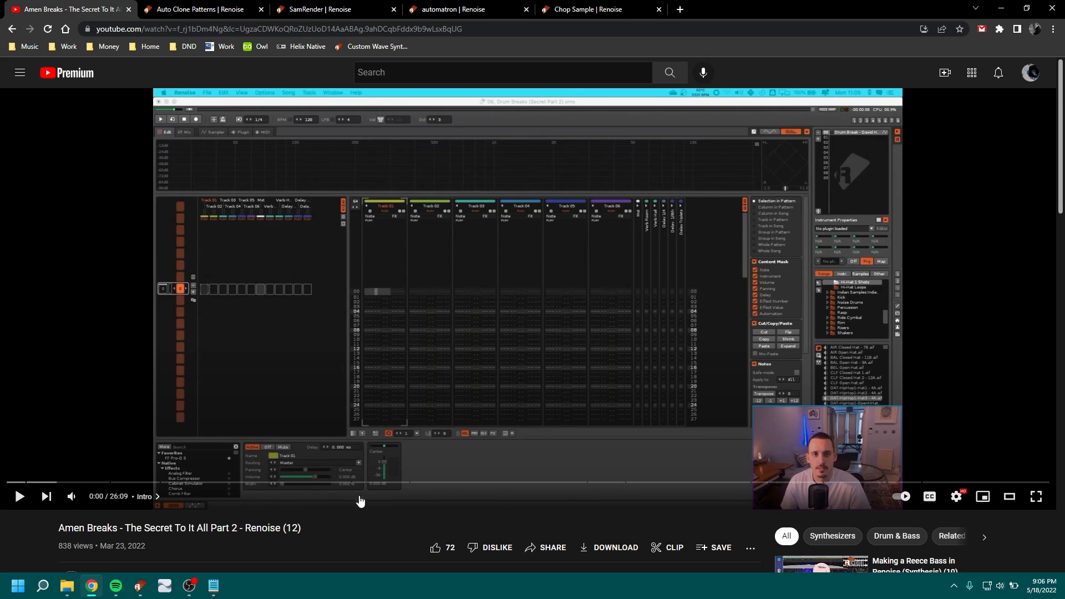
mouse_move(245, 508)
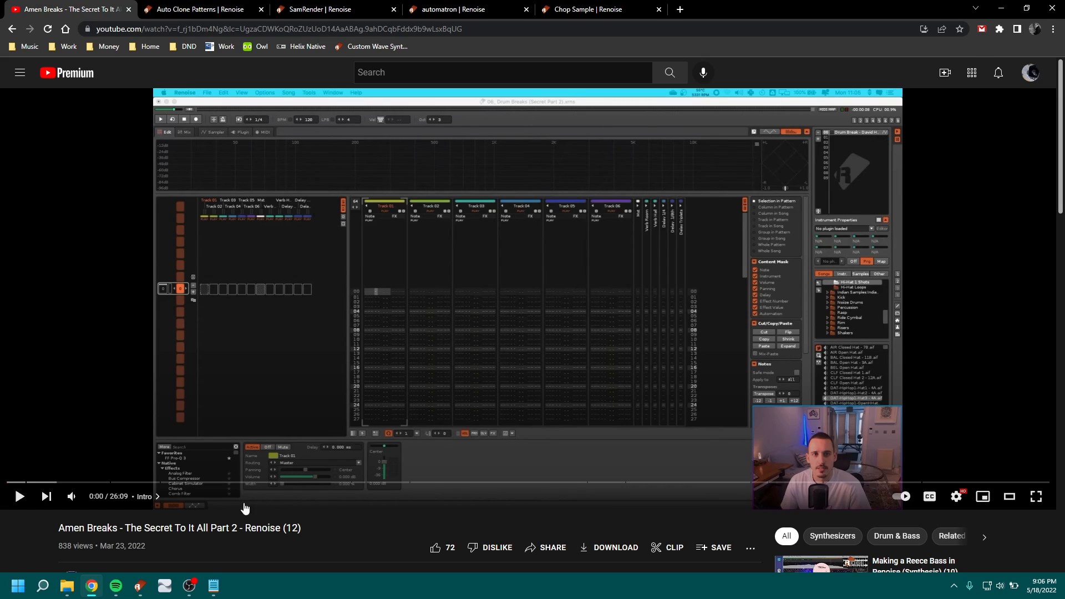